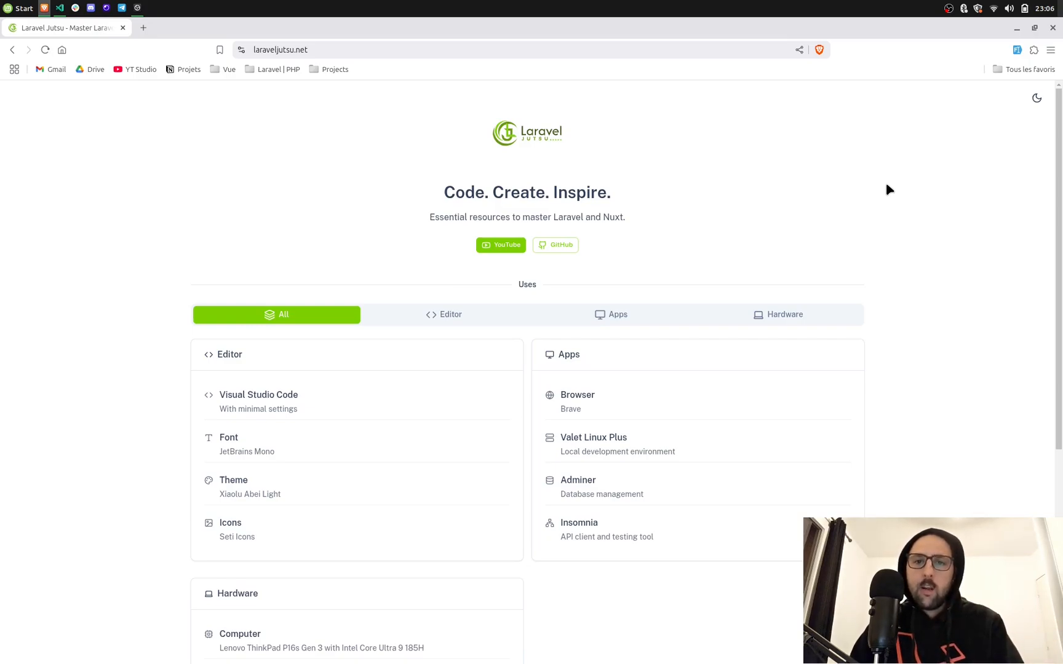
mouse_move(836, 208)
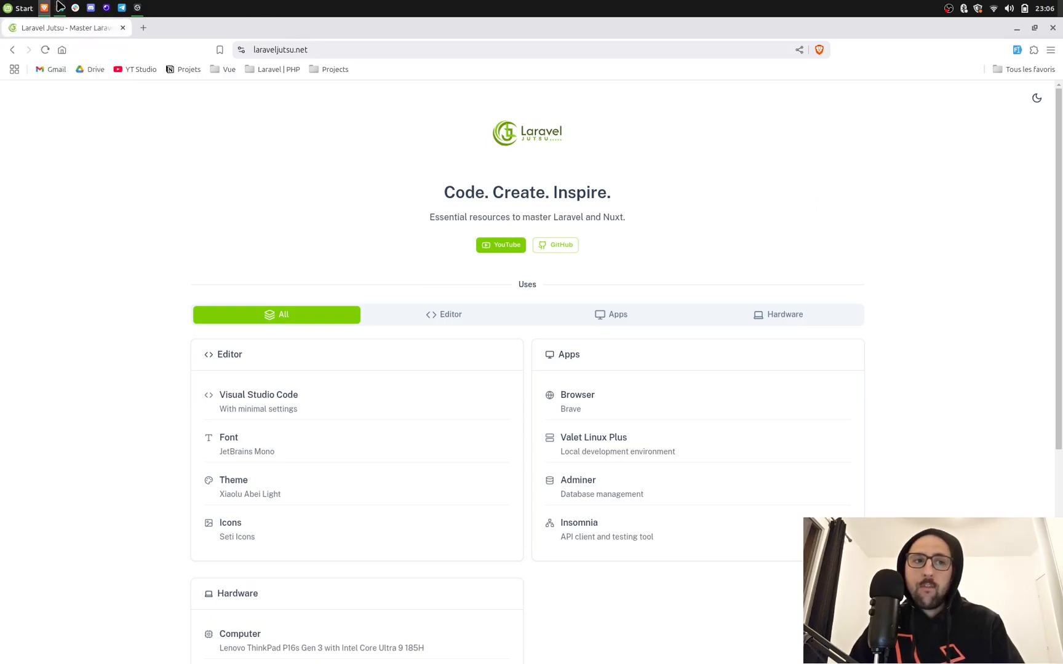
Bring the VS Code Insiders window with the armarius-nuxt project to the front
click(59, 8)
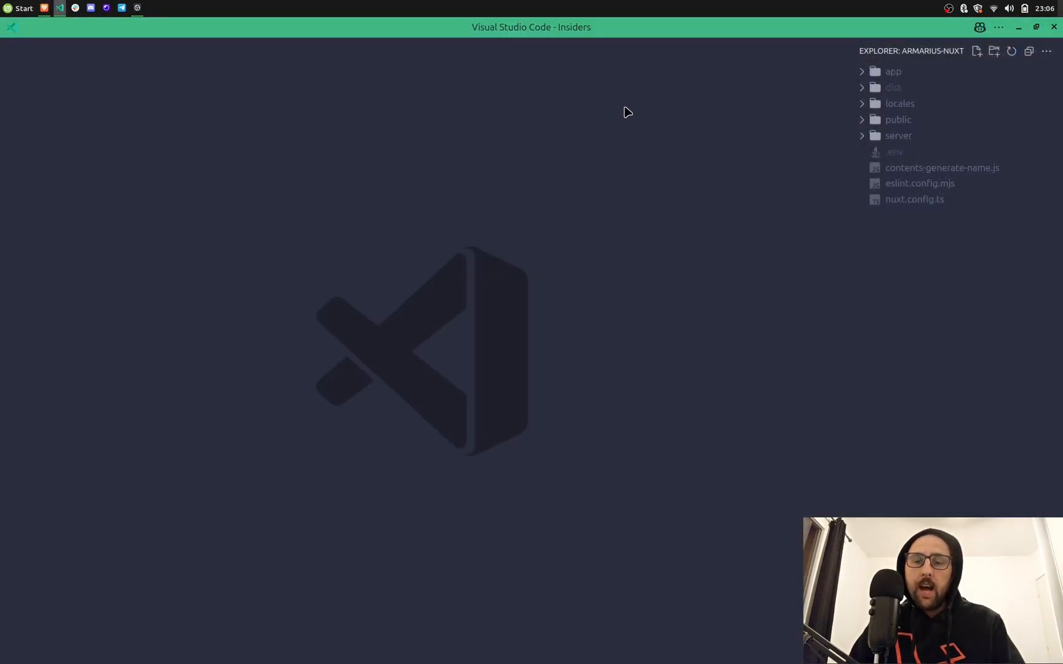
mouse_move(899, 104)
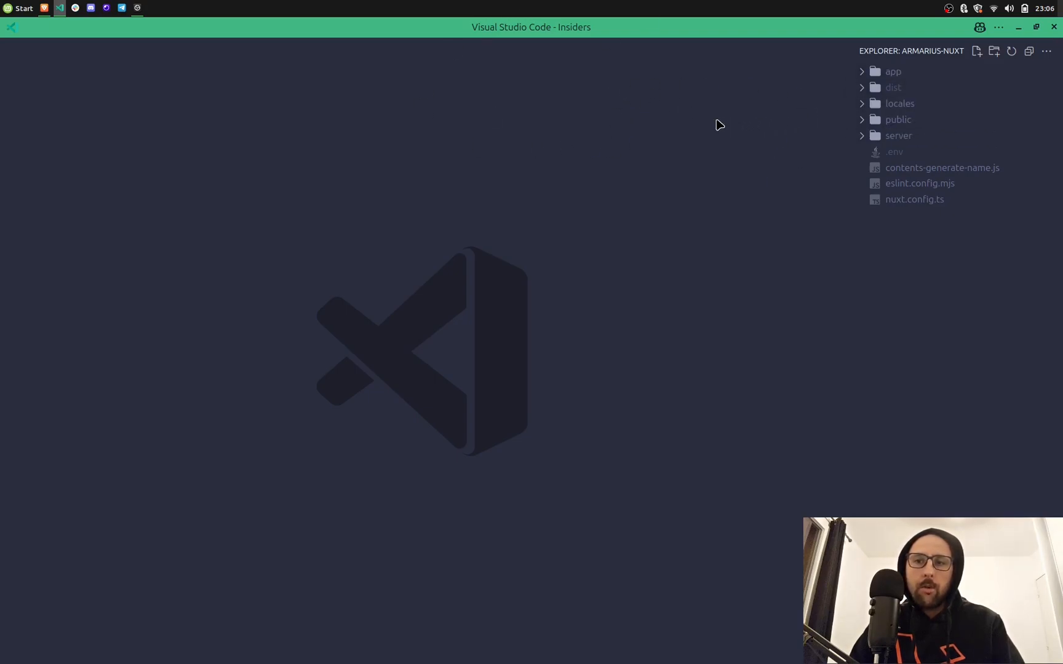
mouse_move(643, 147)
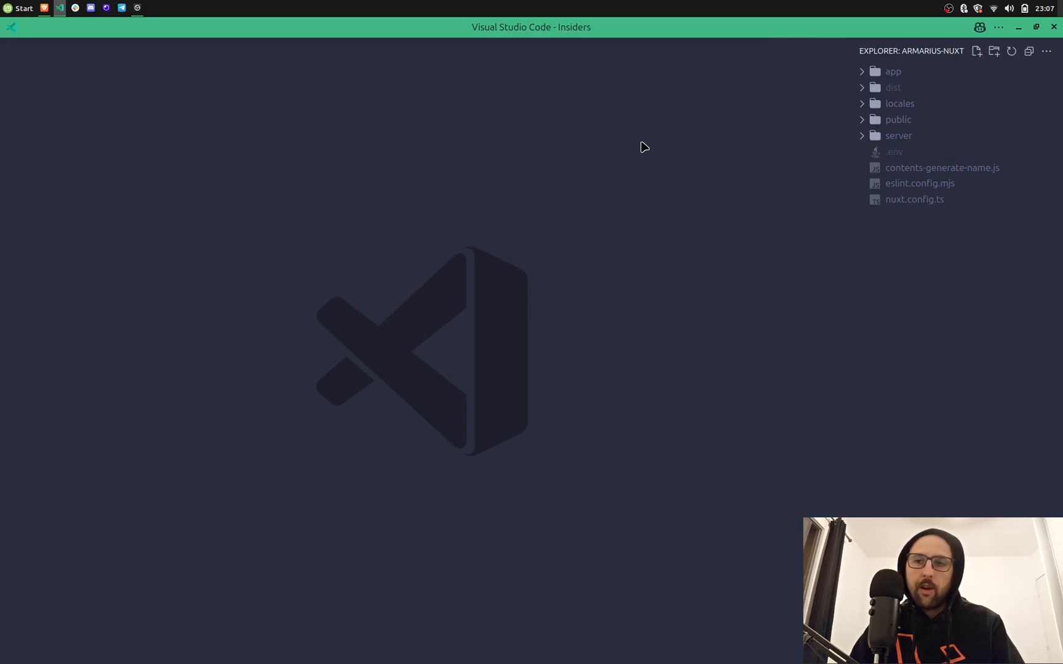
mouse_move(897, 119)
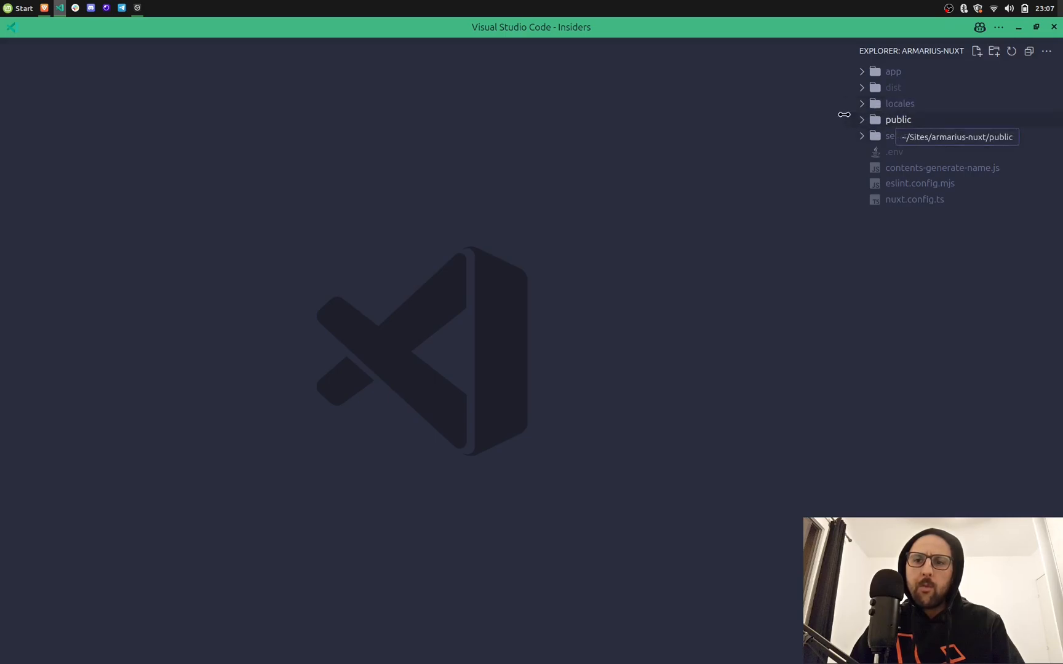
mouse_move(664, 145)
text(>t)
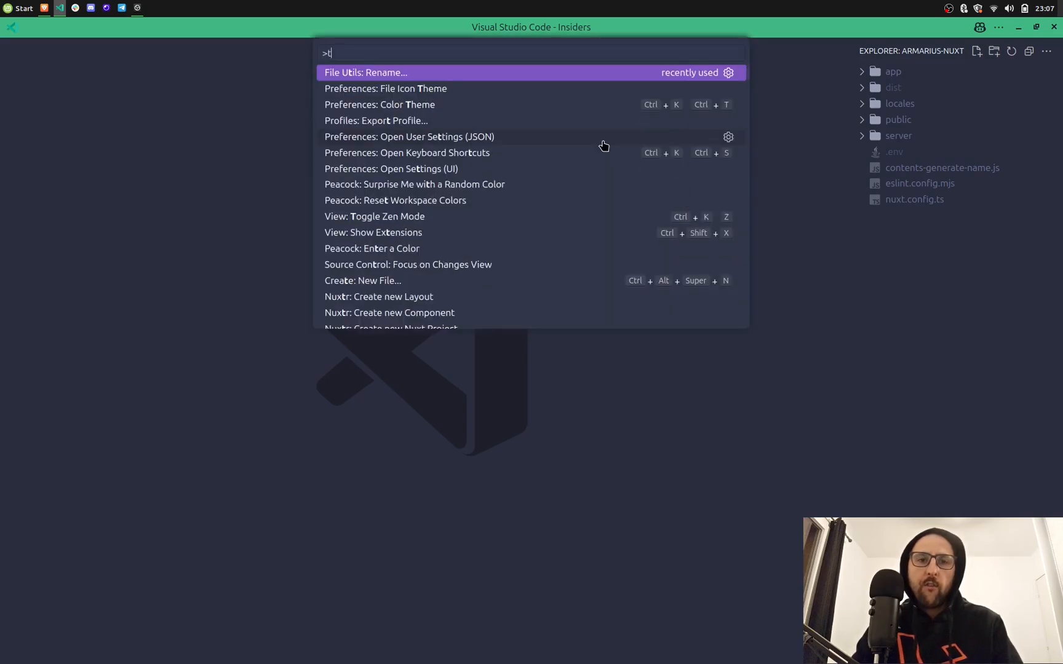
Preview the Seti UI file icon theme, then bring up the colour theme list via '>th'
click(385, 87)
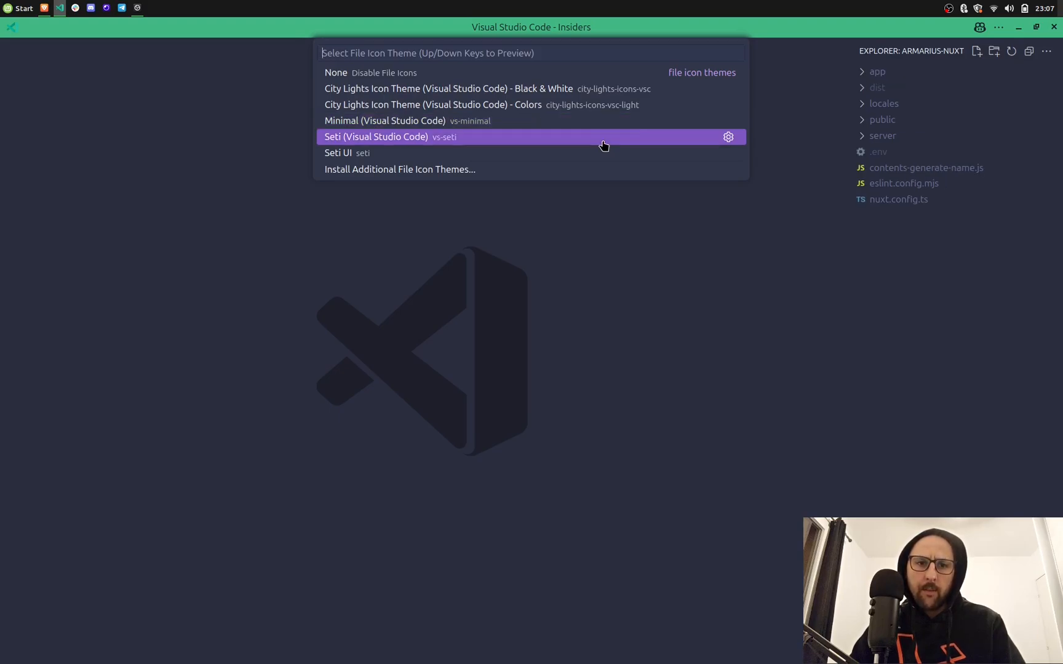
key(Down)
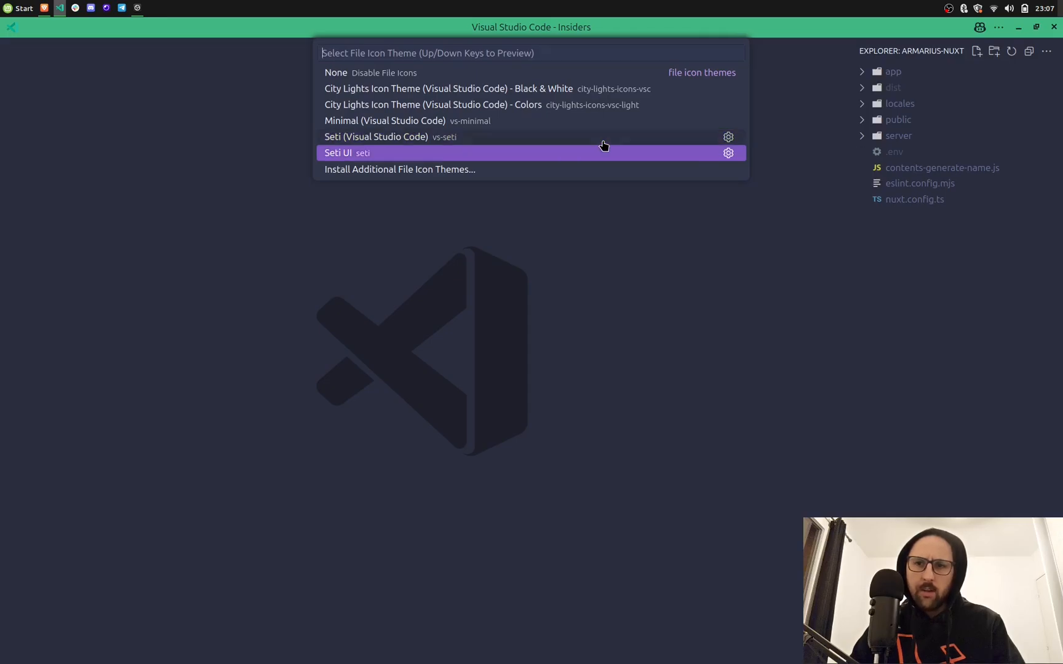
text(>th)
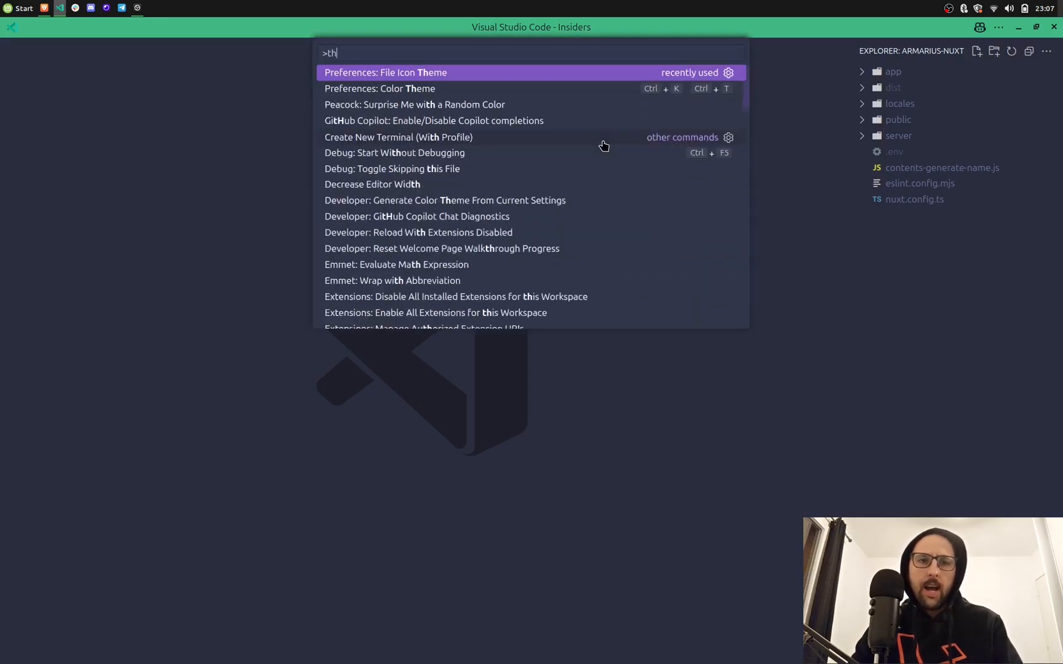
click(379, 88)
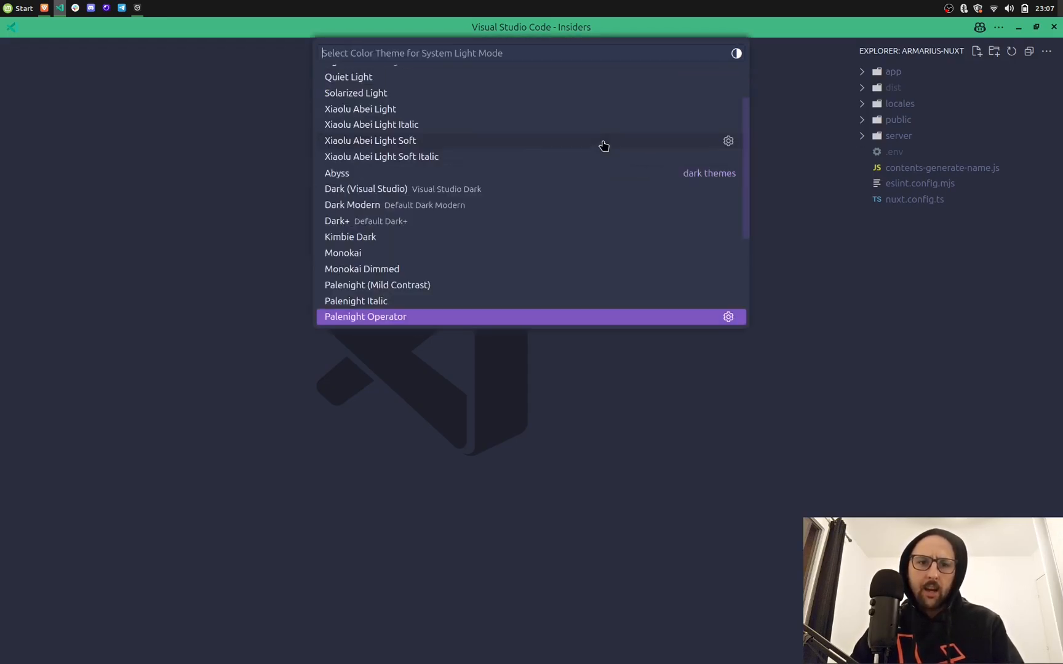
mouse_move(394, 108)
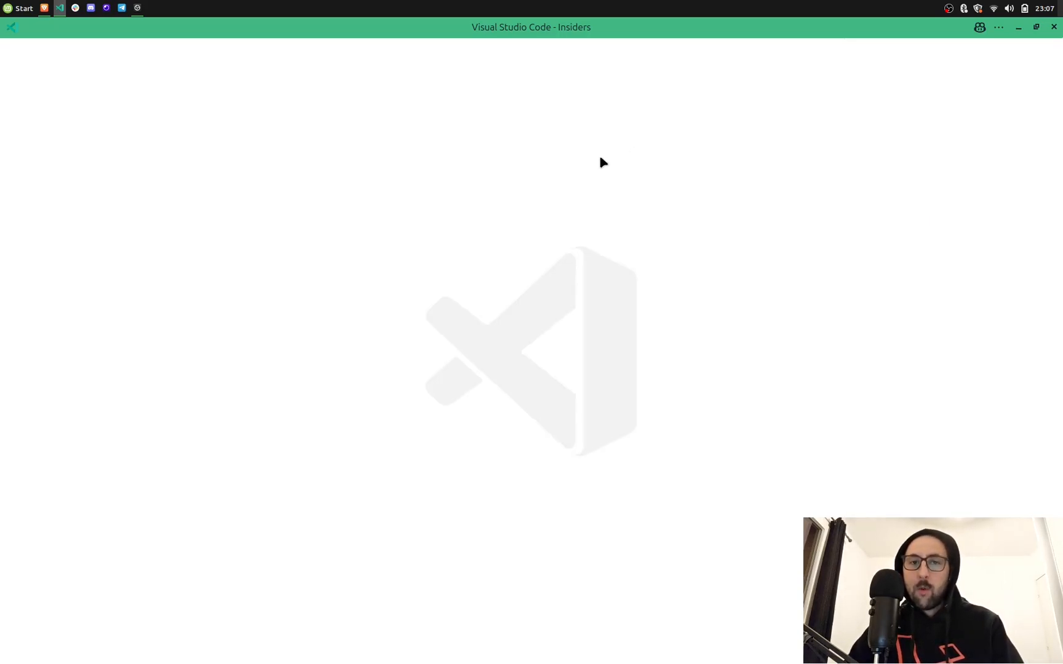
Show the Explorer sidebar and expand the app and components folders
click(59, 8)
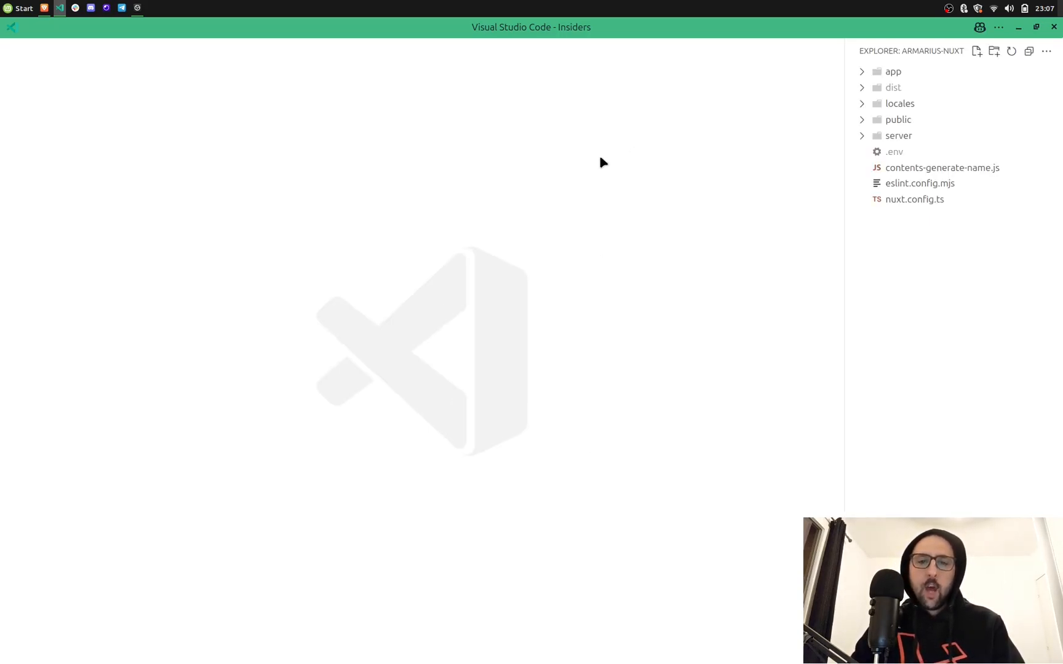
click(893, 72)
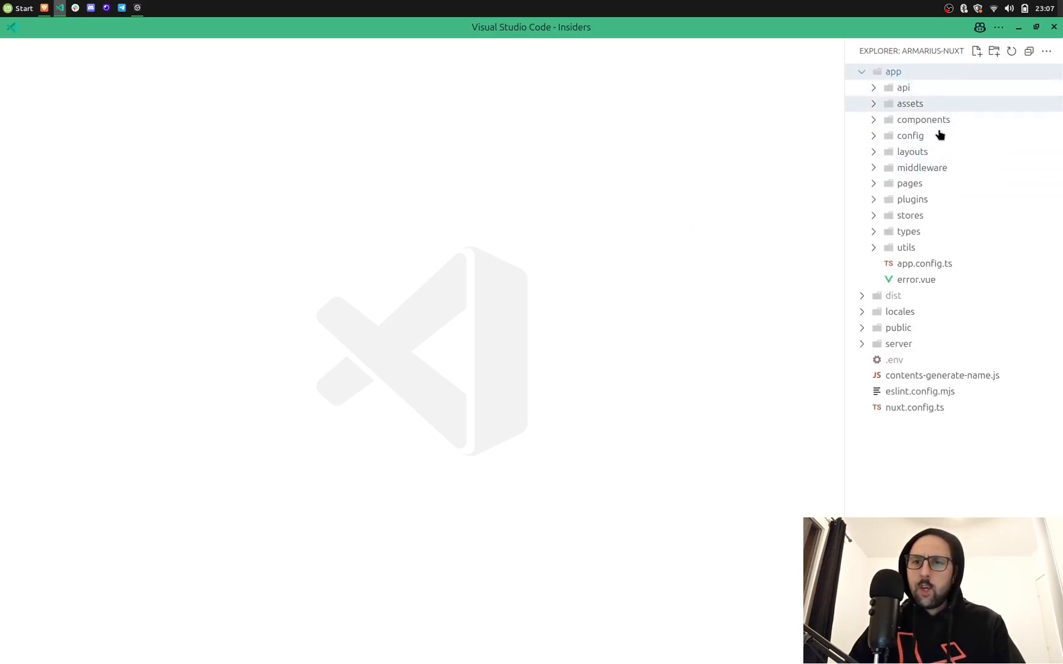
click(922, 120)
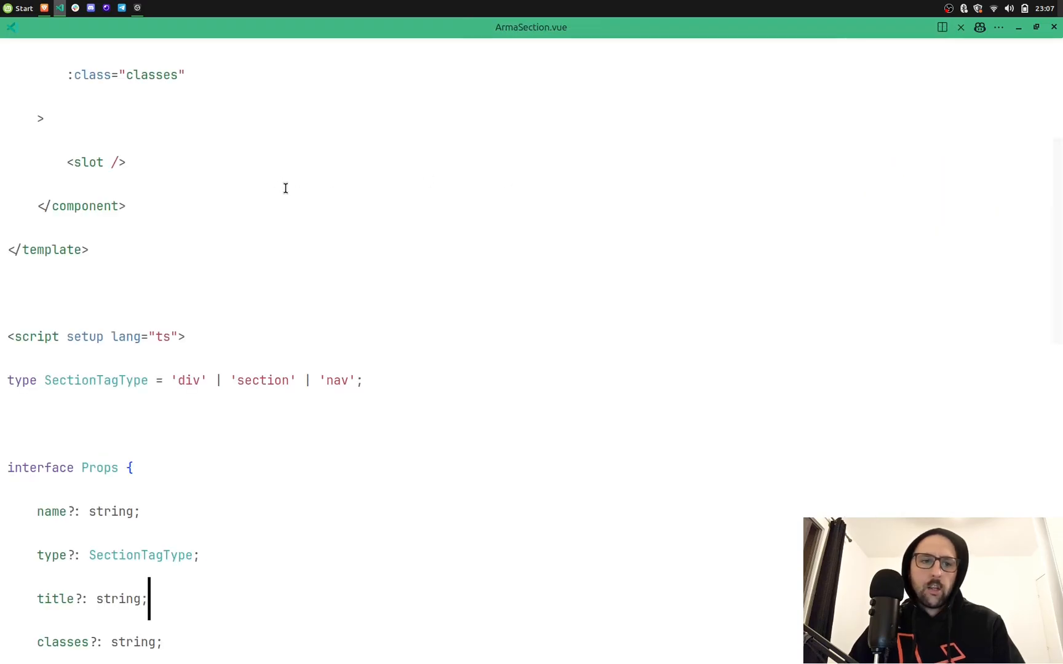
scroll(up, 3)
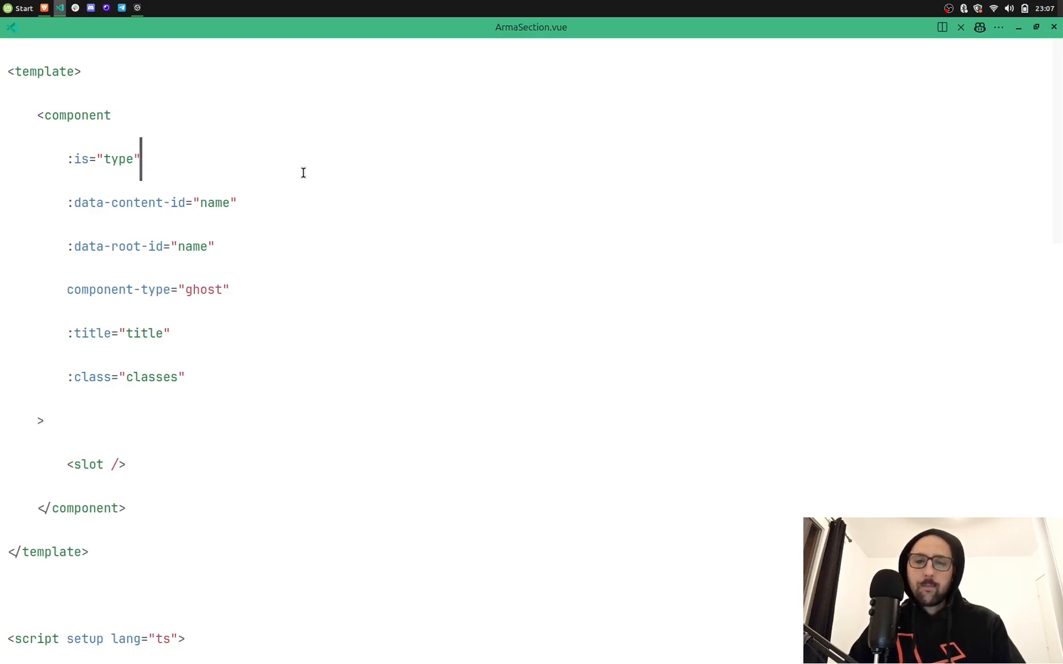
mouse_move(660, 7)
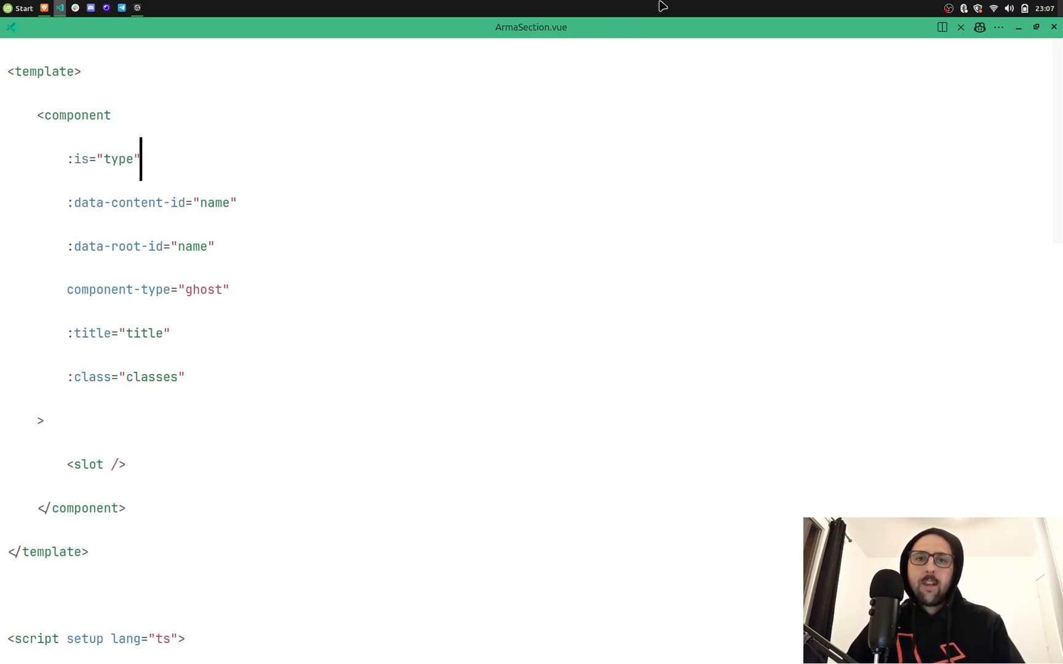
mouse_move(549, 37)
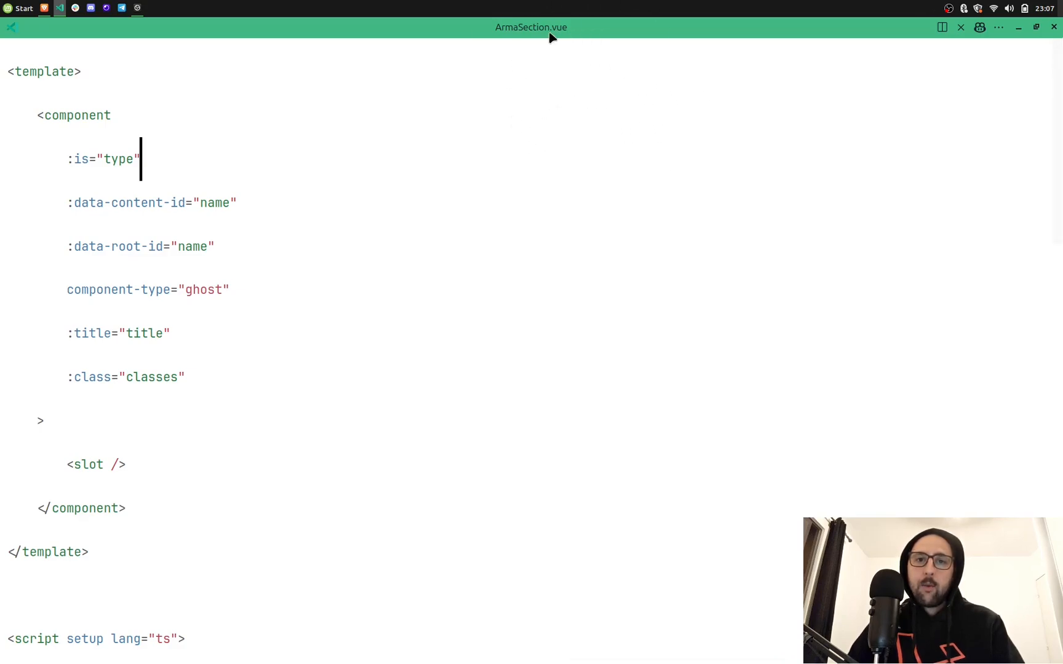
mouse_move(457, 42)
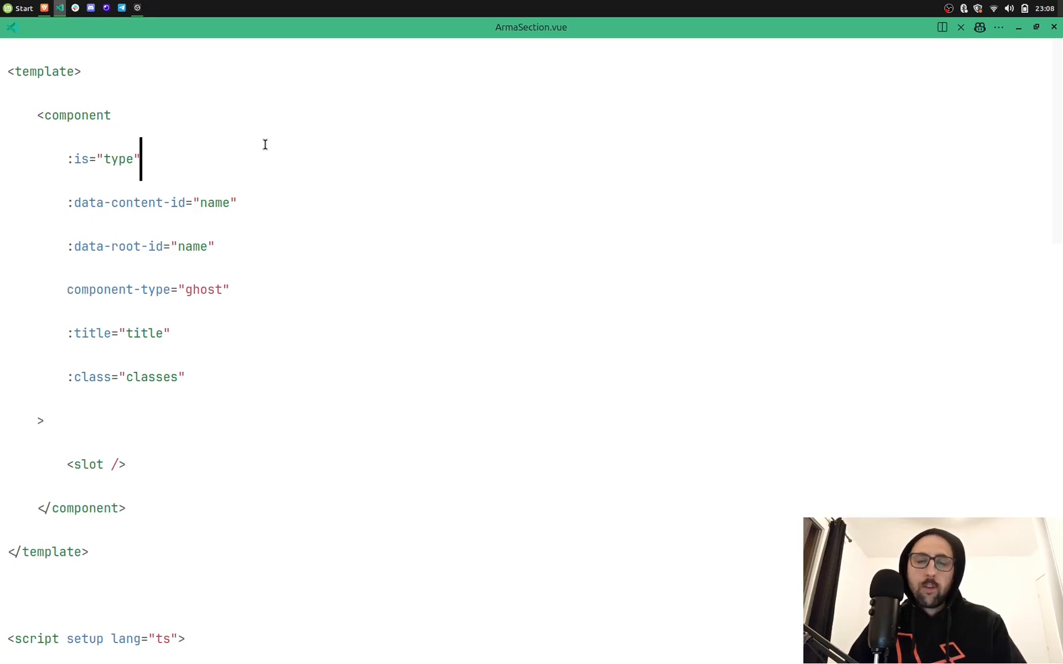
mouse_move(281, 185)
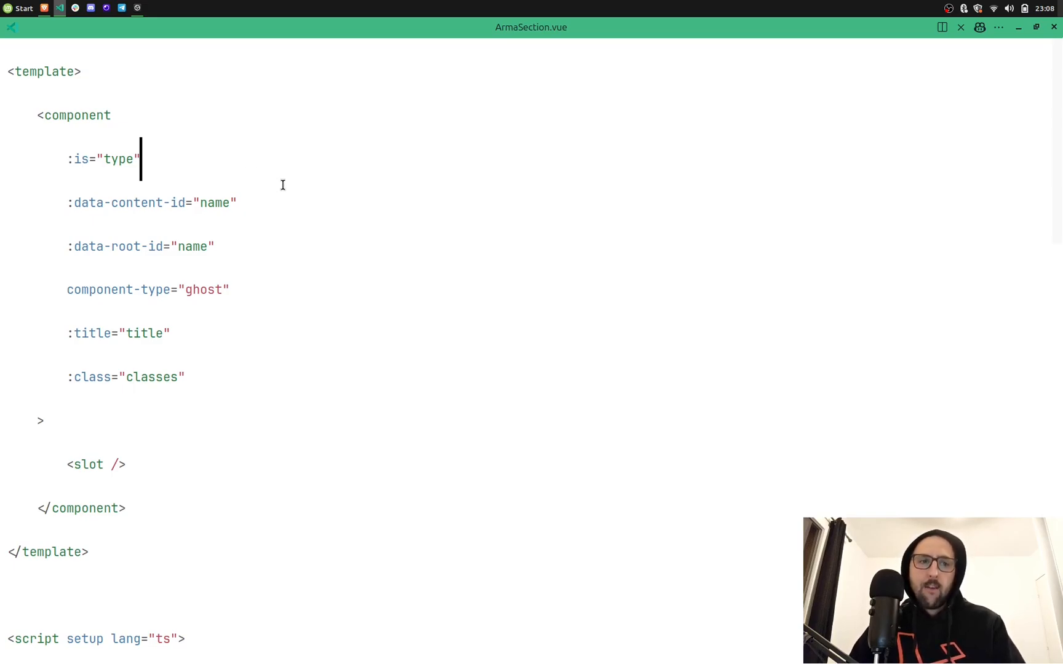
scroll(down, 3)
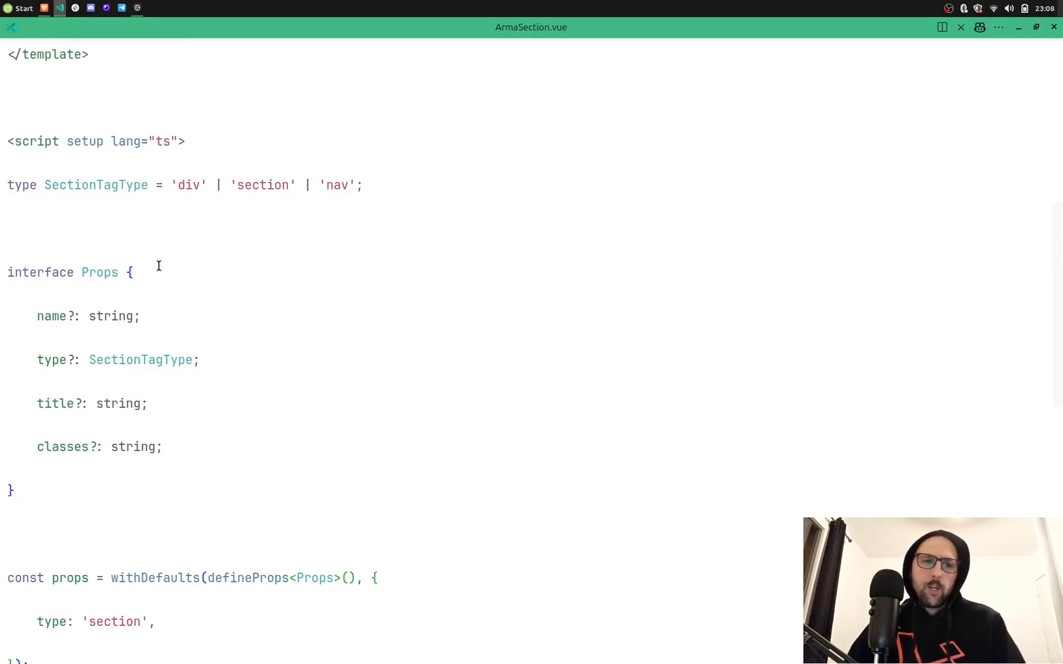
scroll(up, 3)
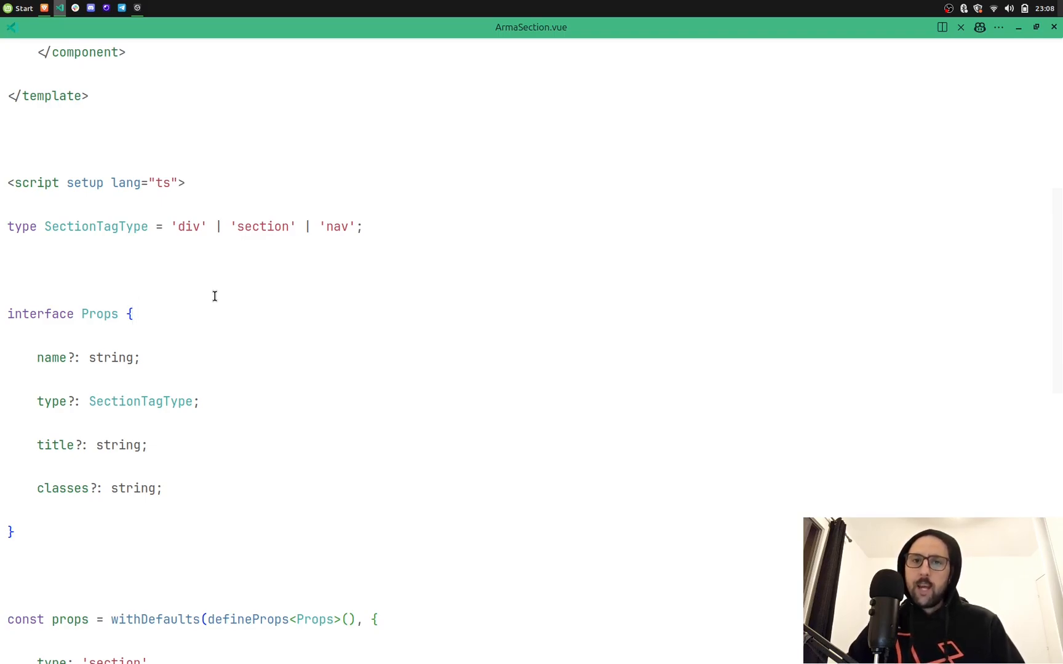
click(131, 313)
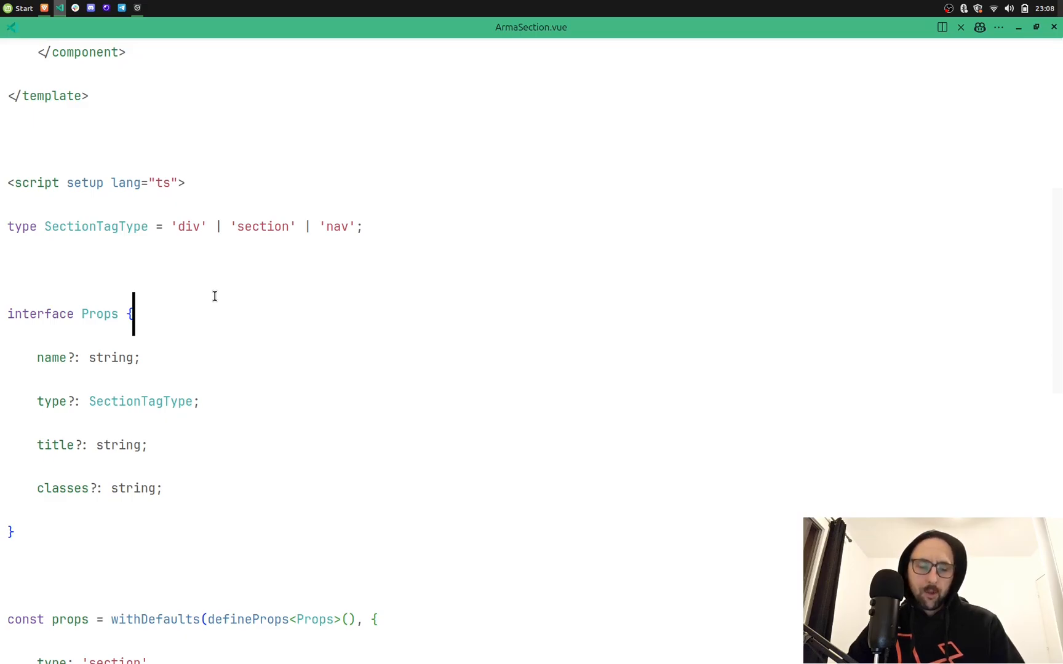
text(X)
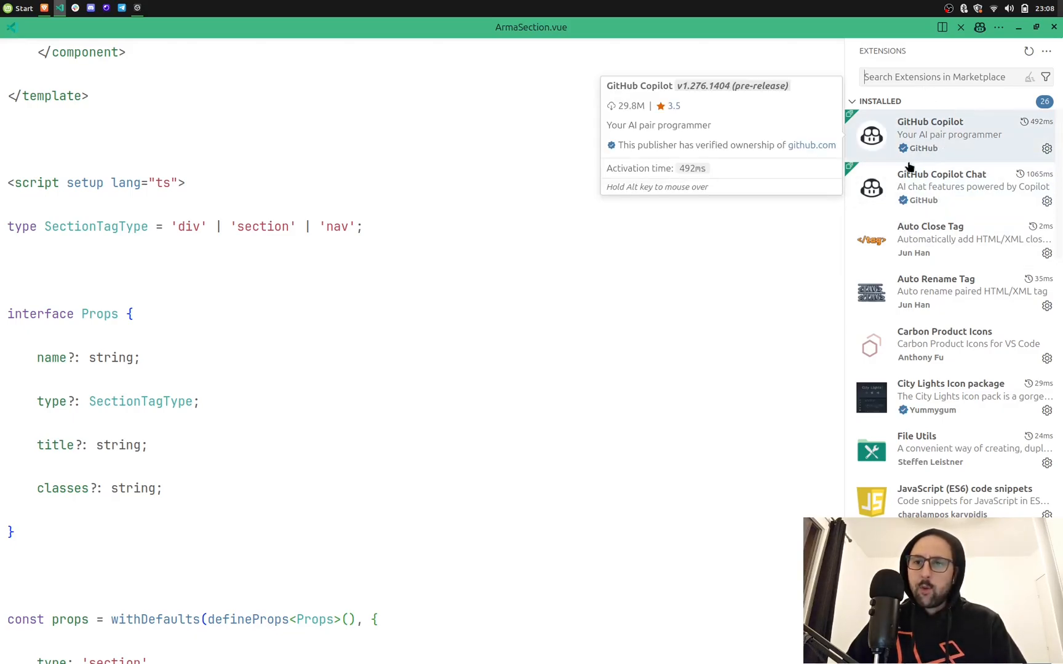
mouse_move(927, 76)
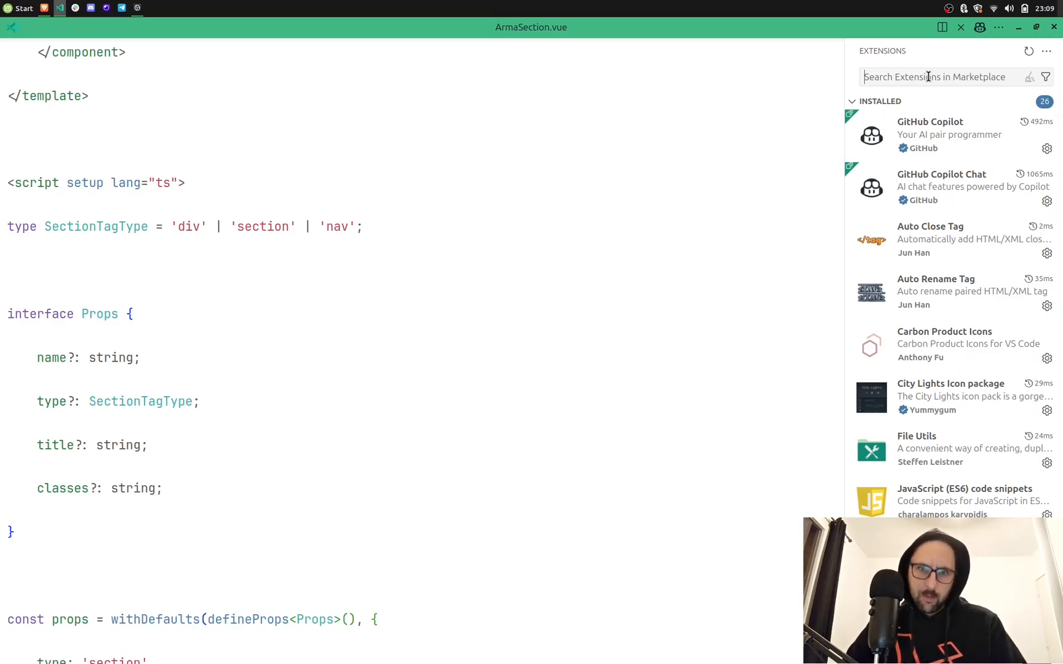
mouse_move(949, 211)
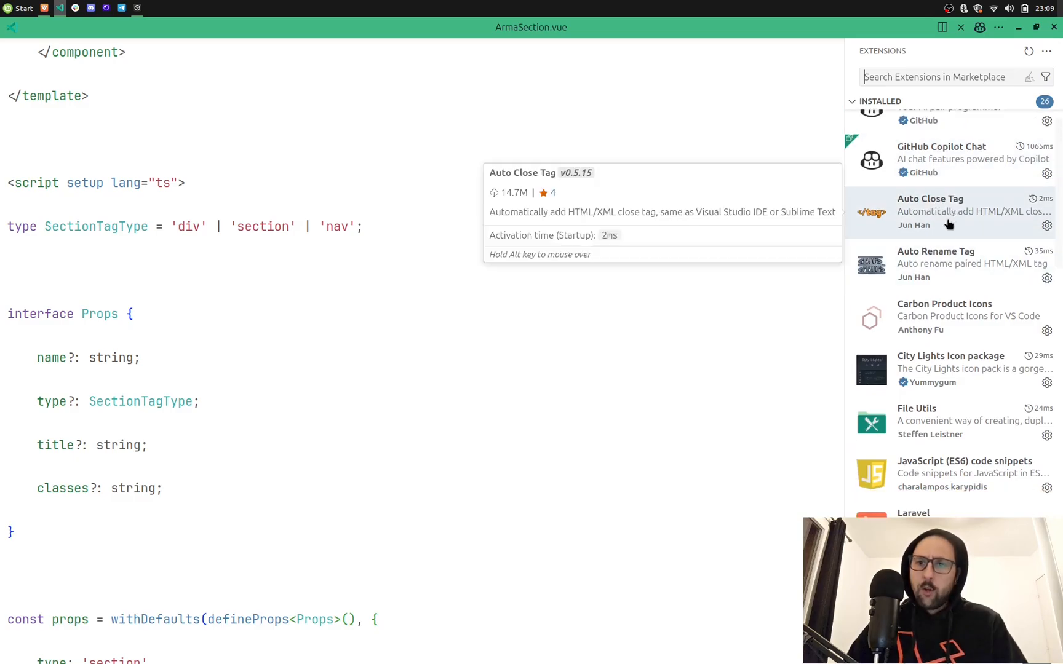
mouse_move(949, 276)
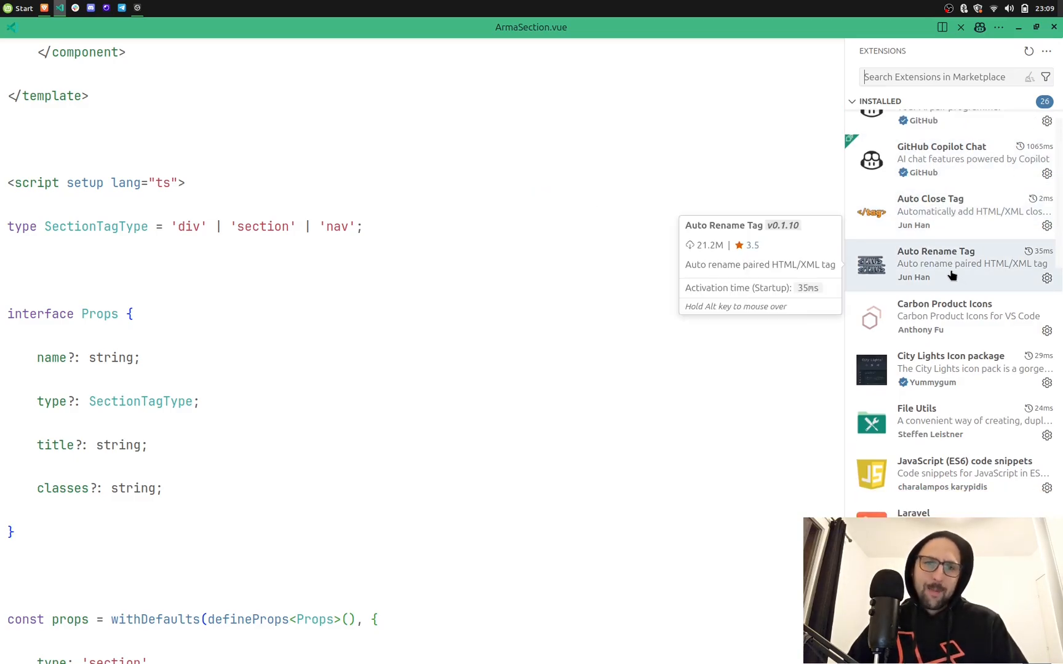
mouse_move(935, 212)
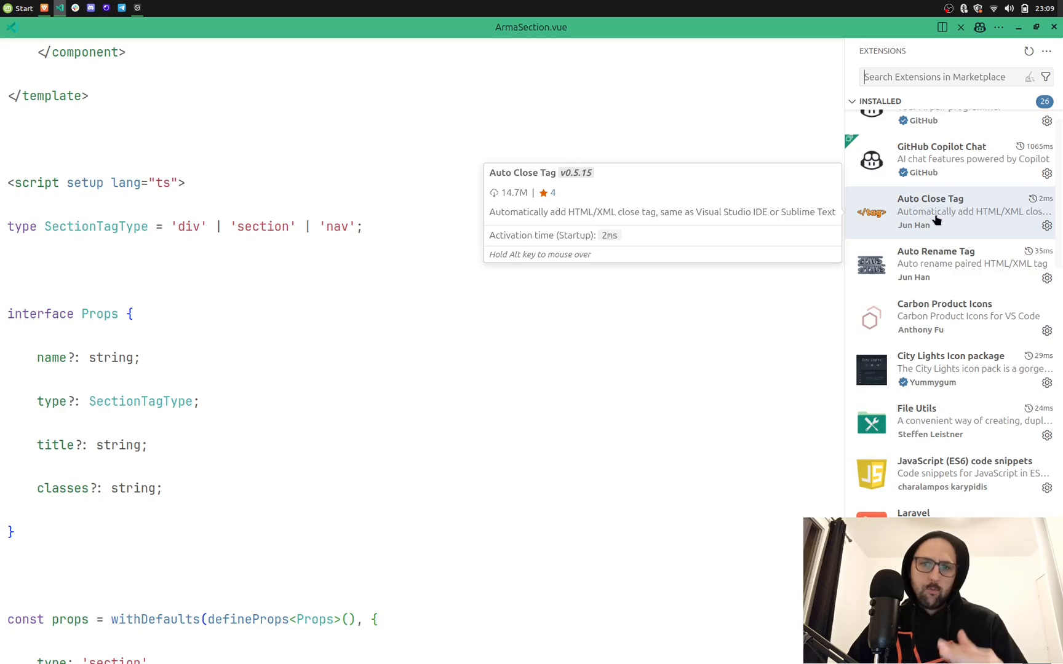
mouse_move(935, 270)
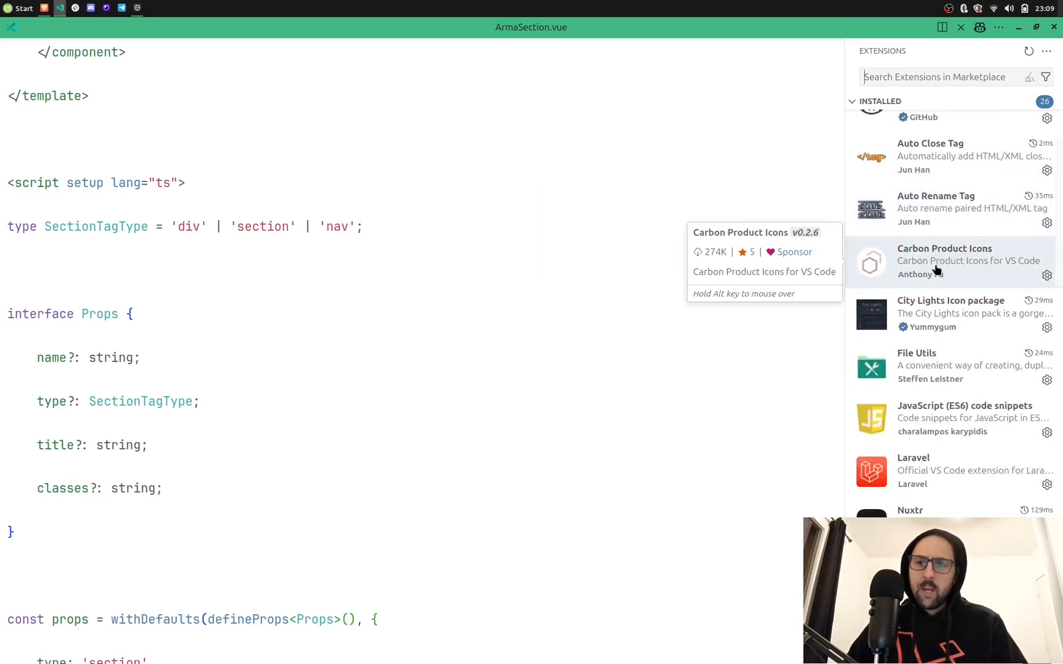
Scroll through installed extensions, viewing Auto Close Tag, Palenight Theme and File Utils details
scroll(down, 3)
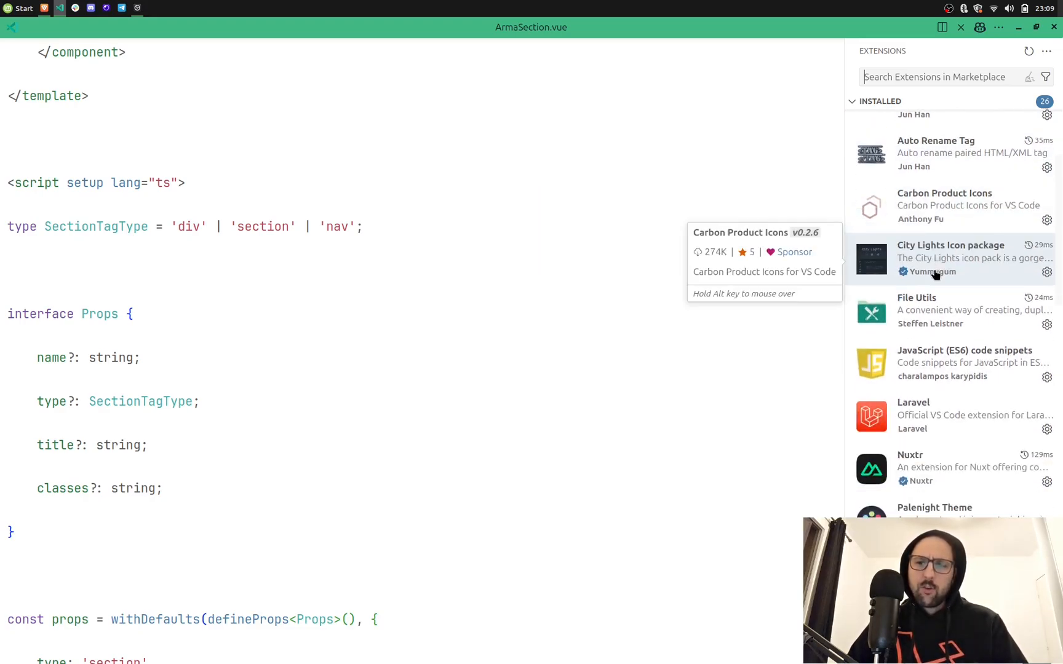
mouse_move(949, 258)
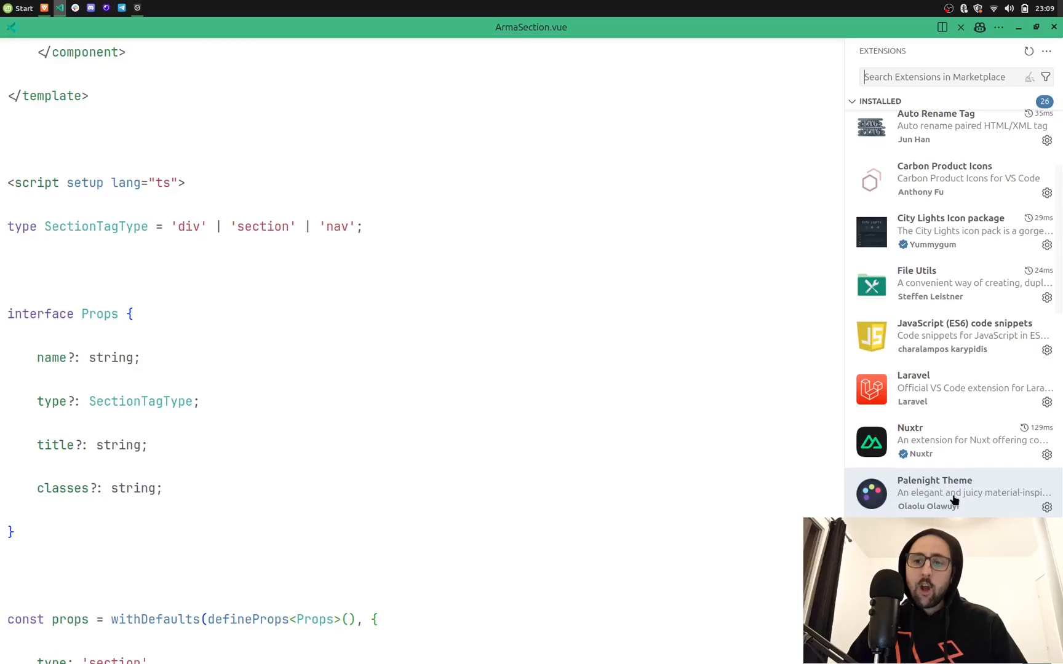
mouse_move(951, 493)
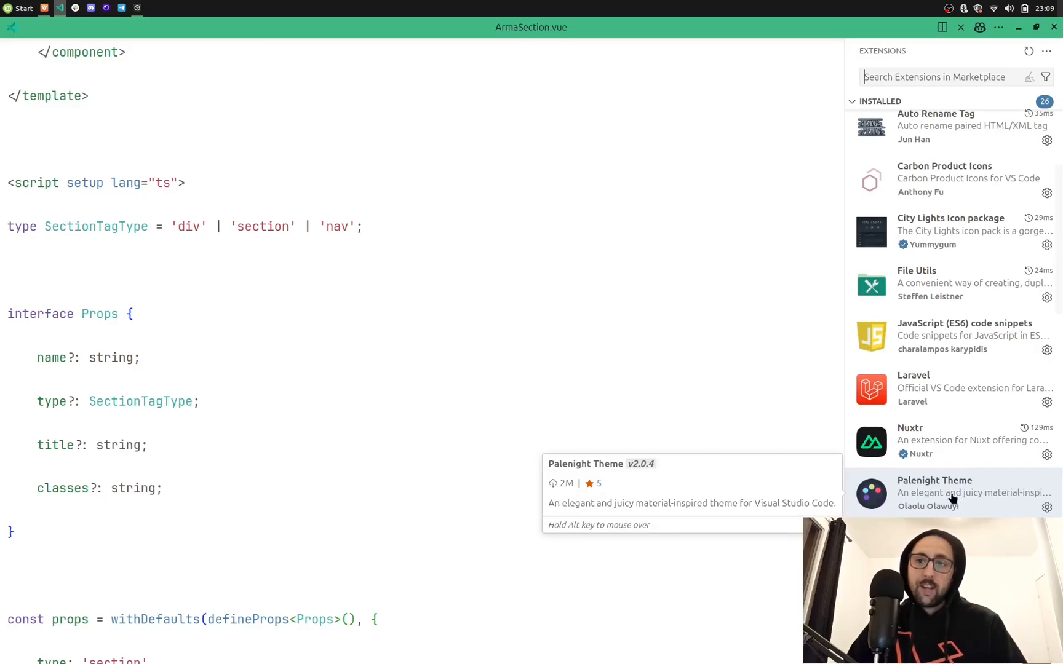
mouse_move(908, 418)
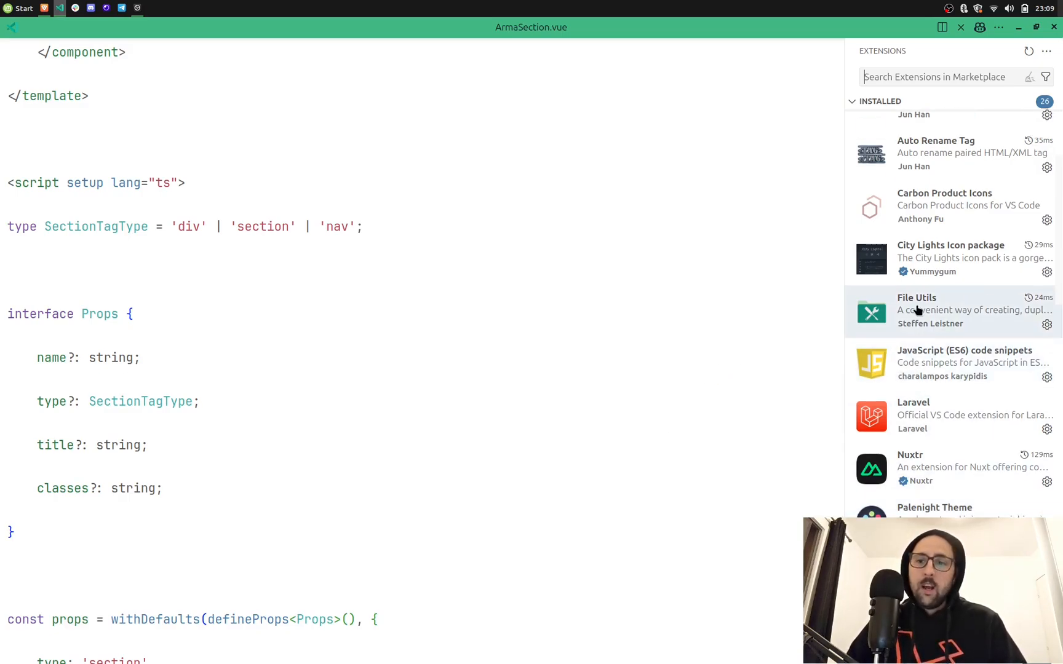
scroll(down, 3)
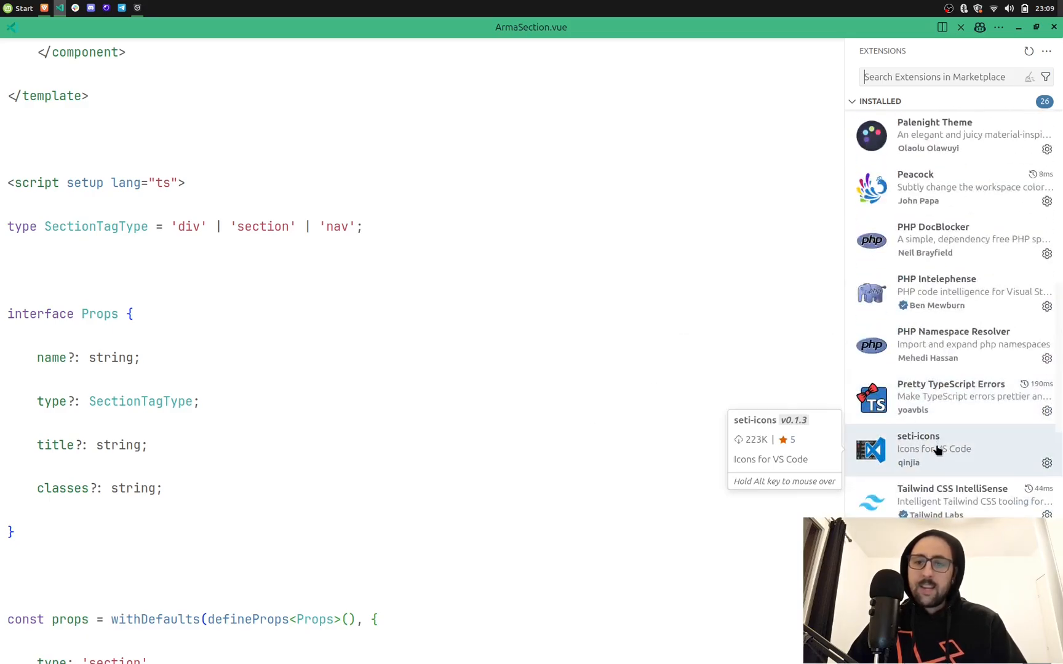
scroll(up, 3)
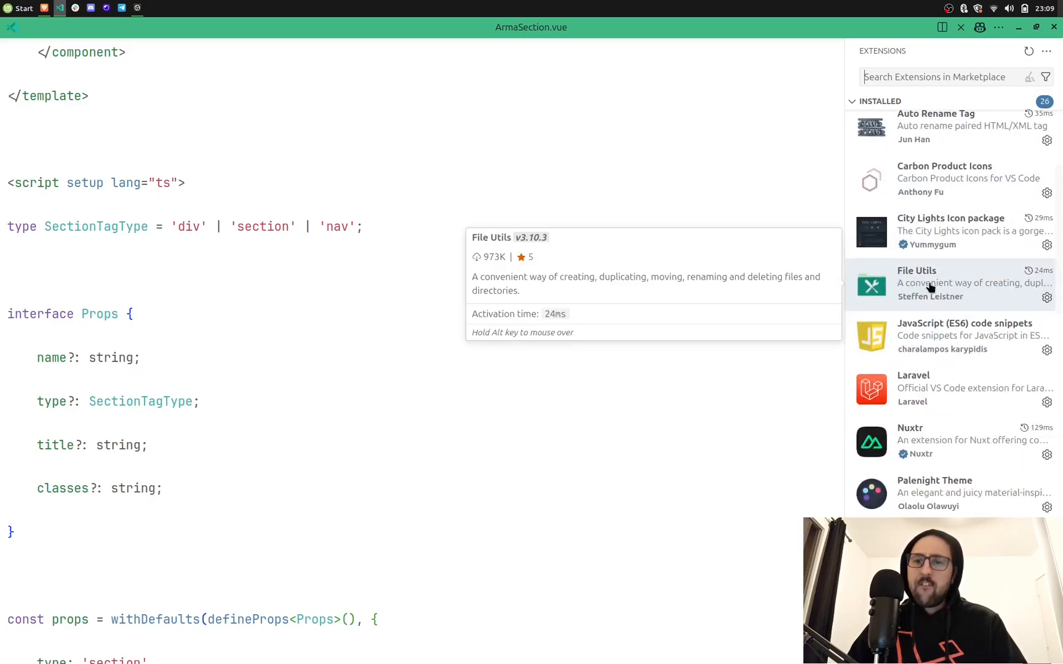
mouse_move(472, 219)
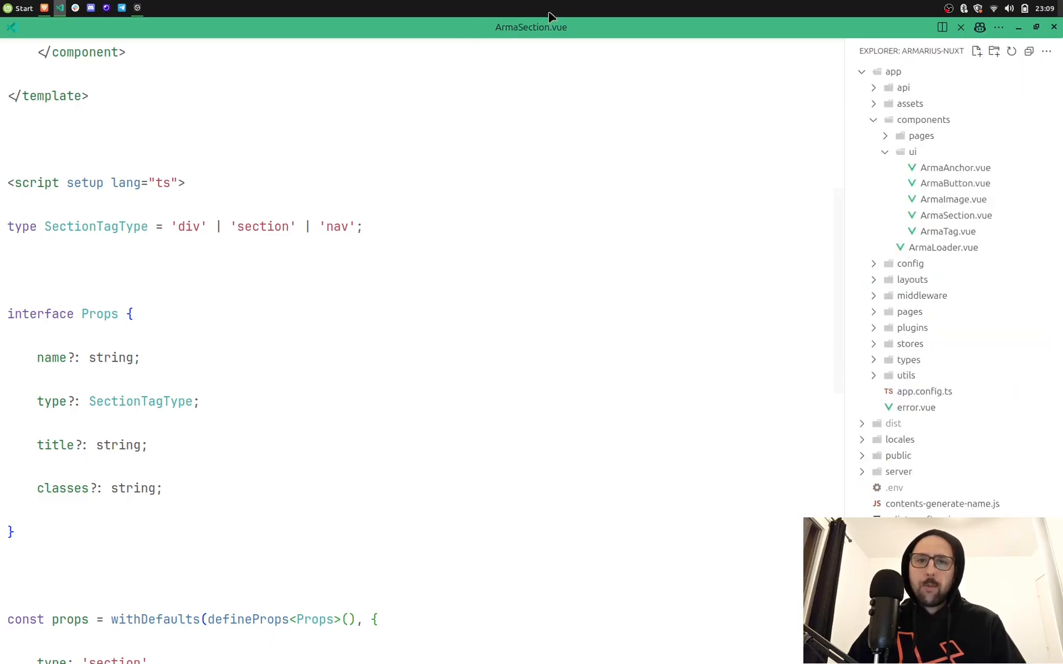
Duplicate ArmaSection.vue as ArmaSection2.vue with File Utils: Duplicate, then reselect the original
click(956, 215)
text(>dupl)
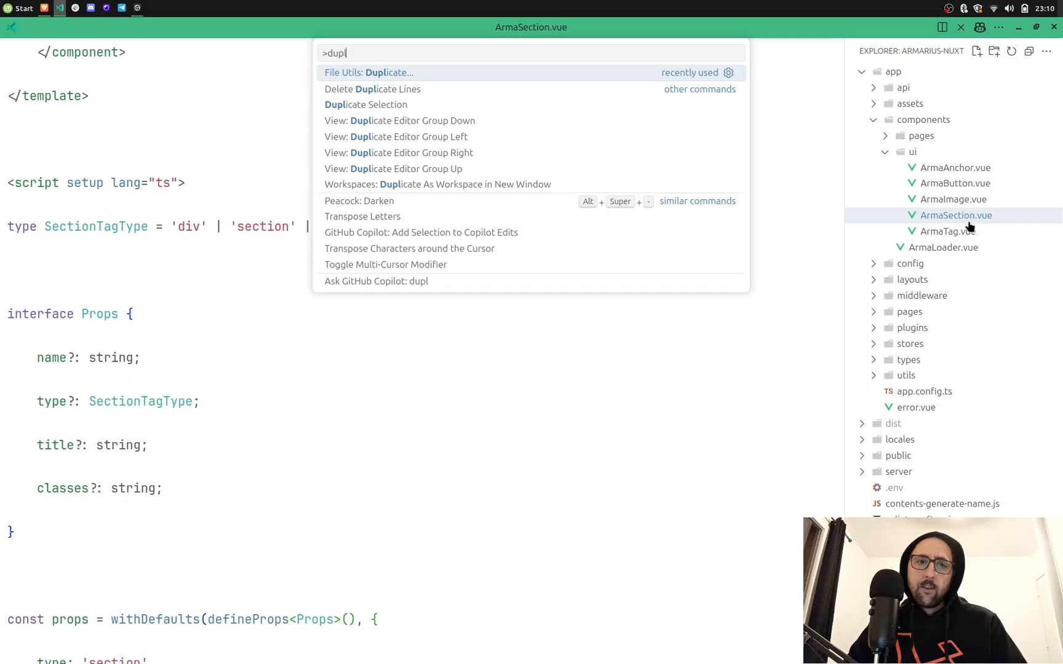
click(368, 73)
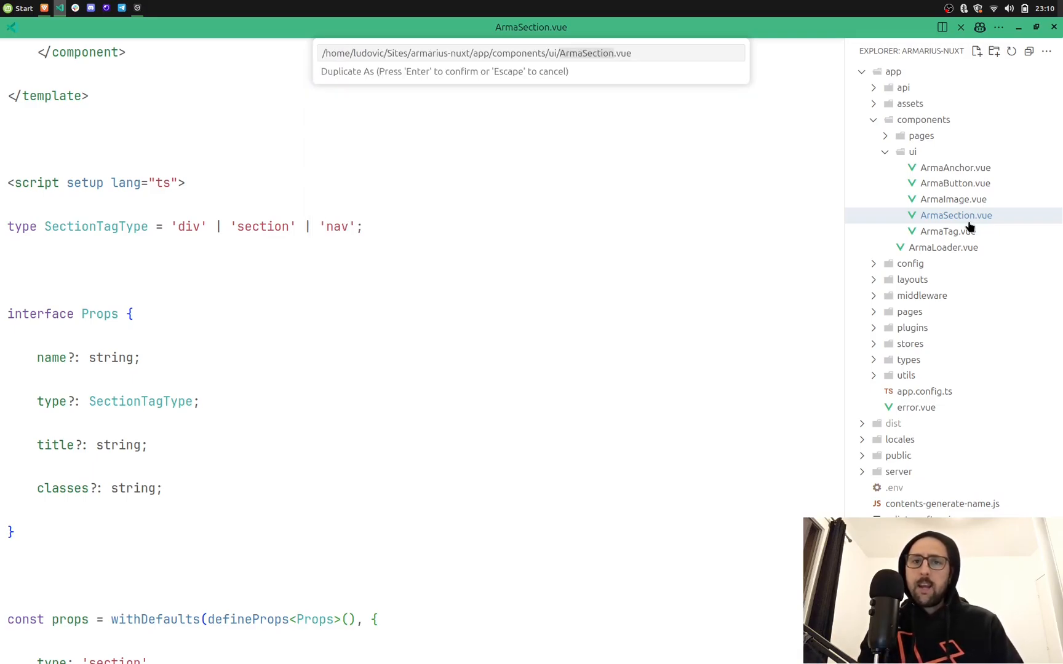
text(2)
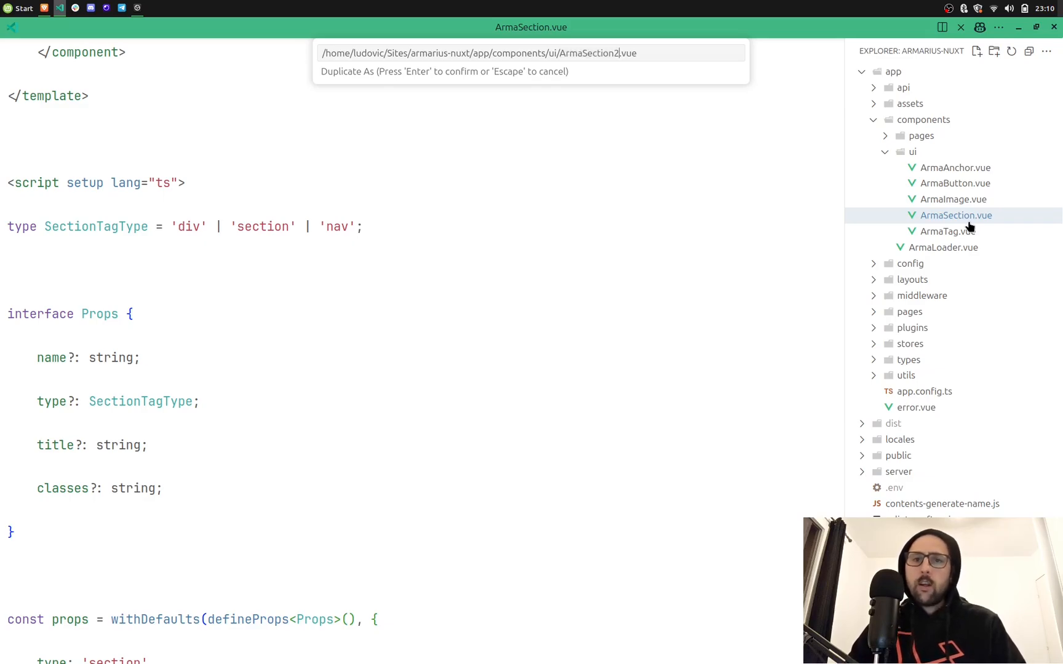
key(Return)
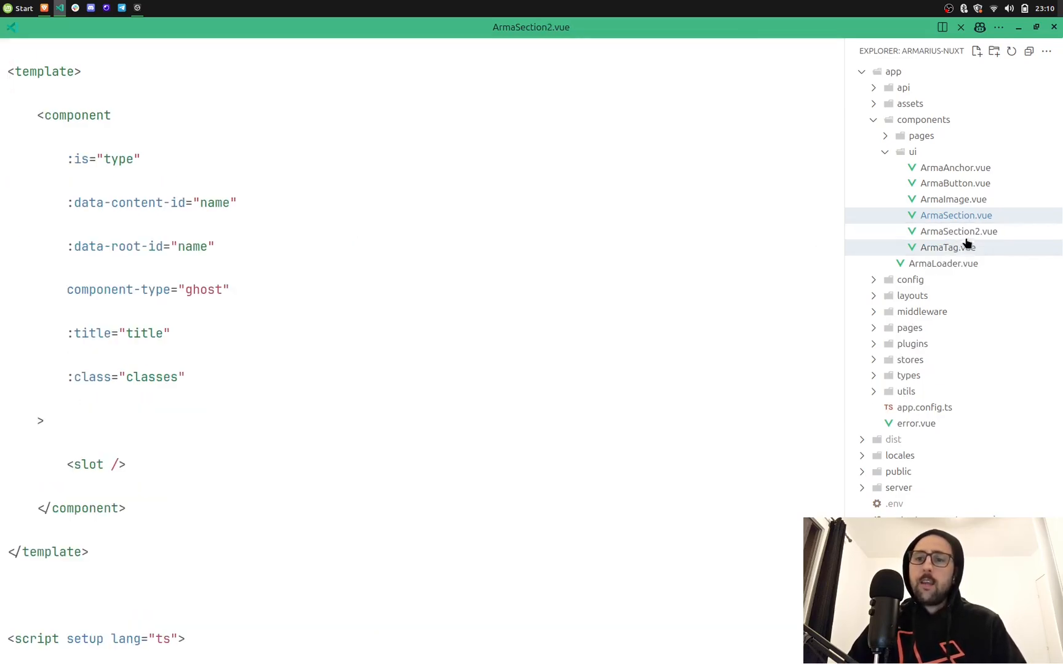
click(957, 231)
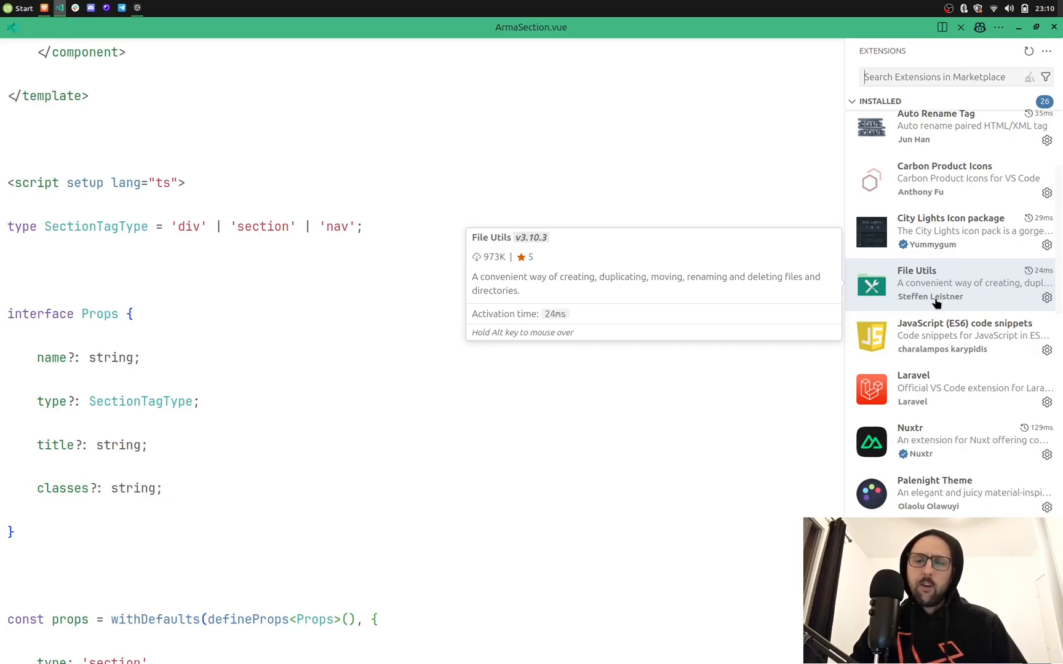
mouse_move(935, 336)
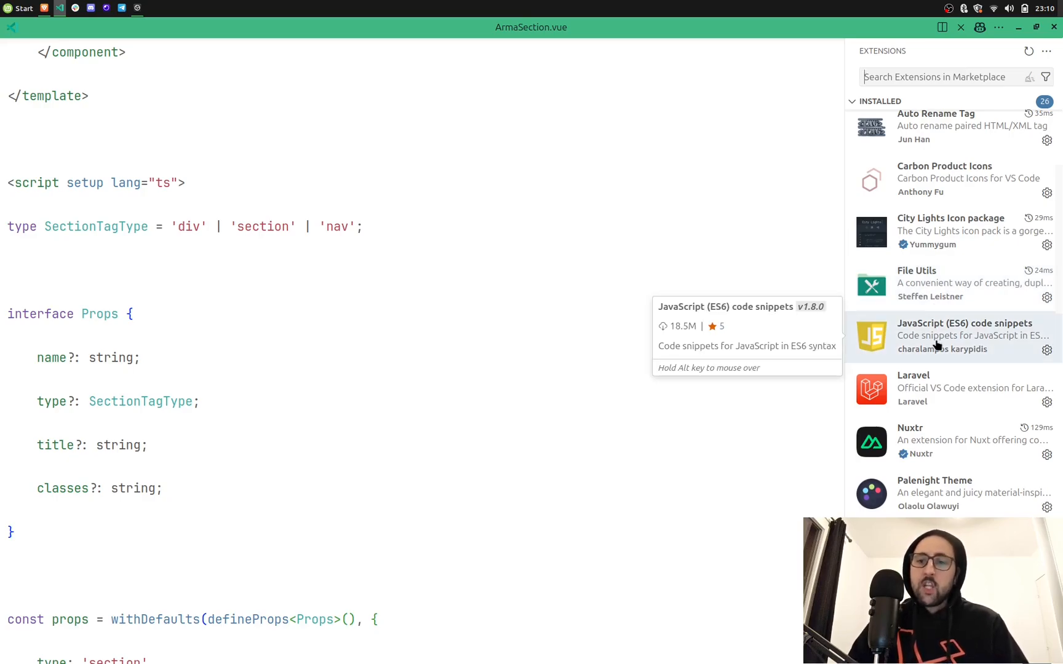
Open the JavaScript (ES6) code snippets details and scroll through its snippet trigger tables
click(962, 336)
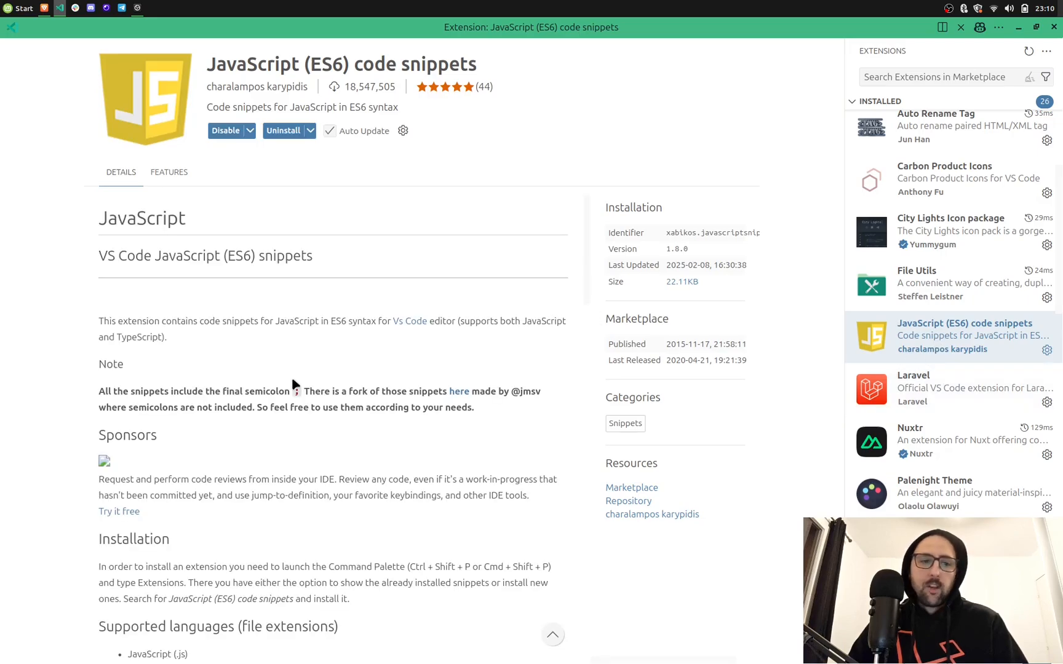
scroll(down, 3)
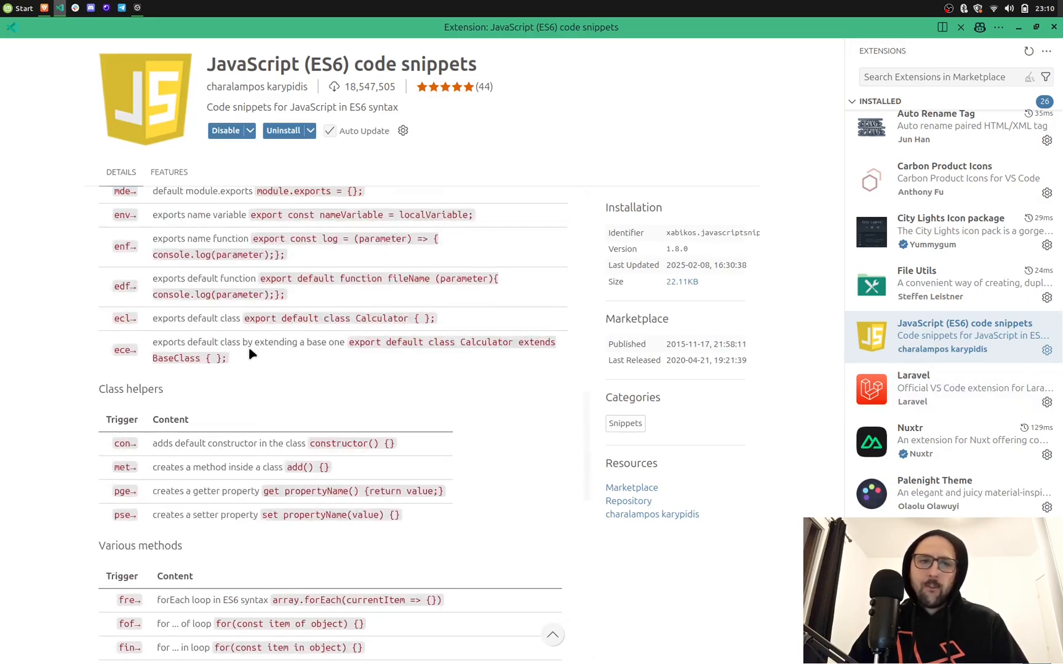
scroll(up, 3)
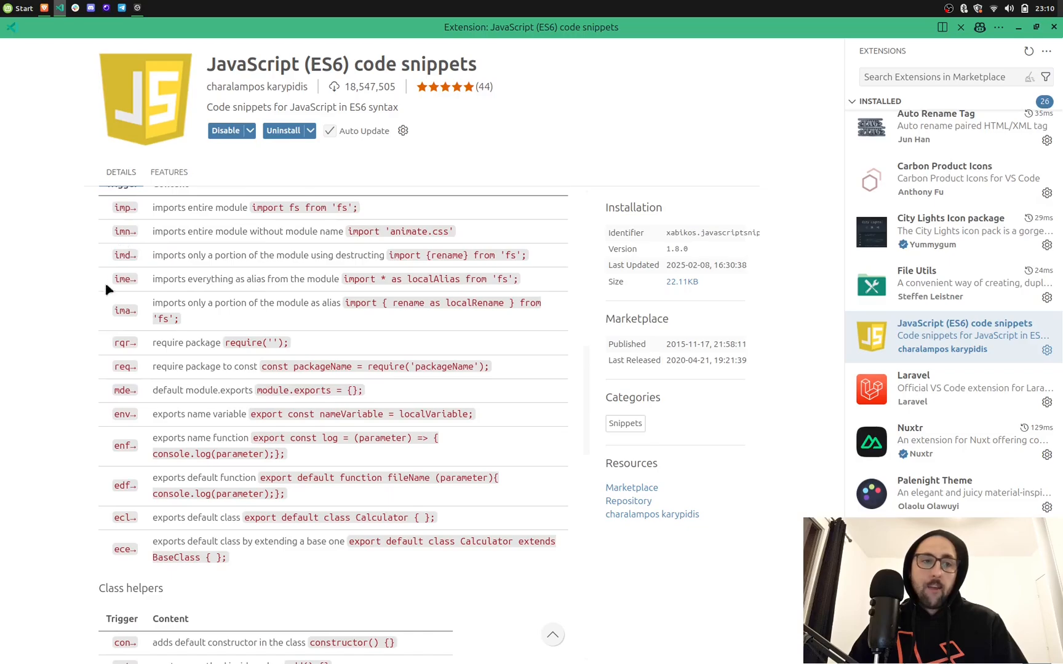
scroll(down, 3)
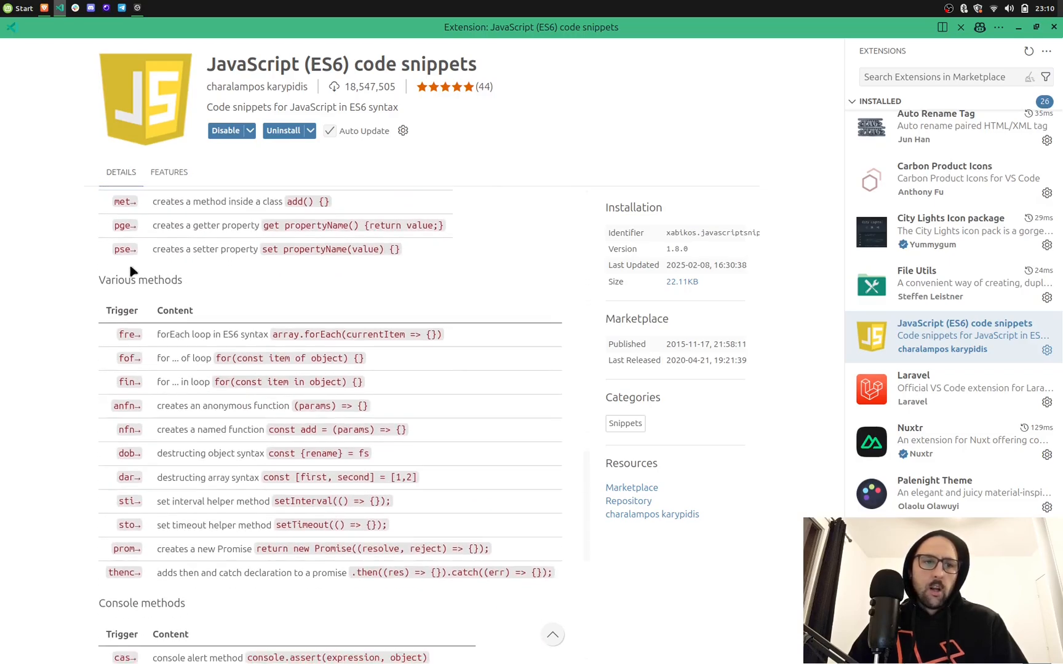
scroll(down, 3)
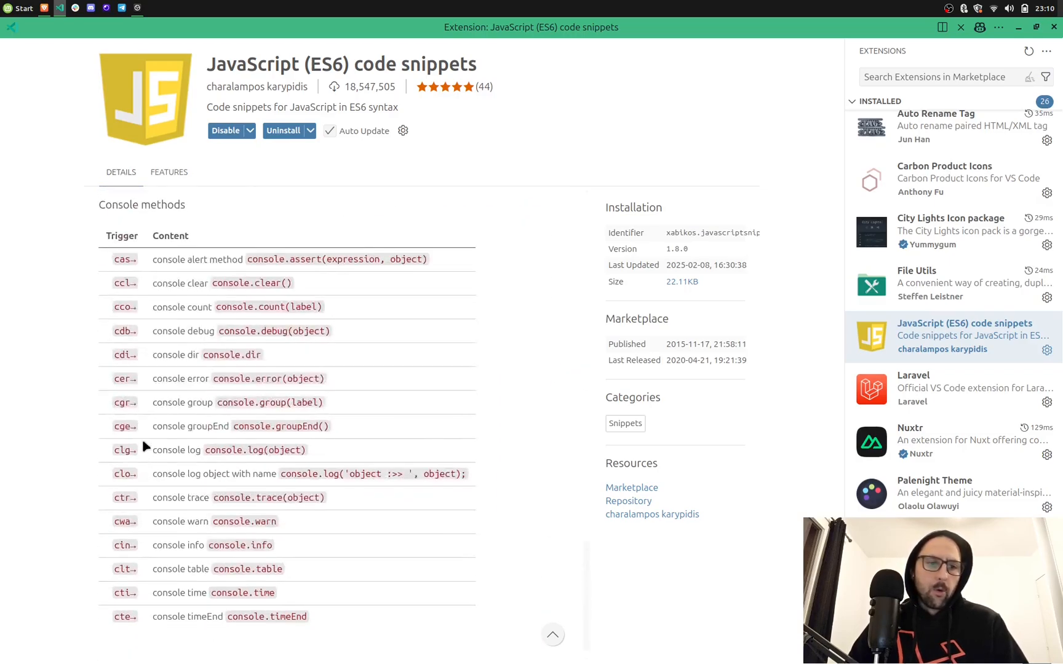
scroll(up, 3)
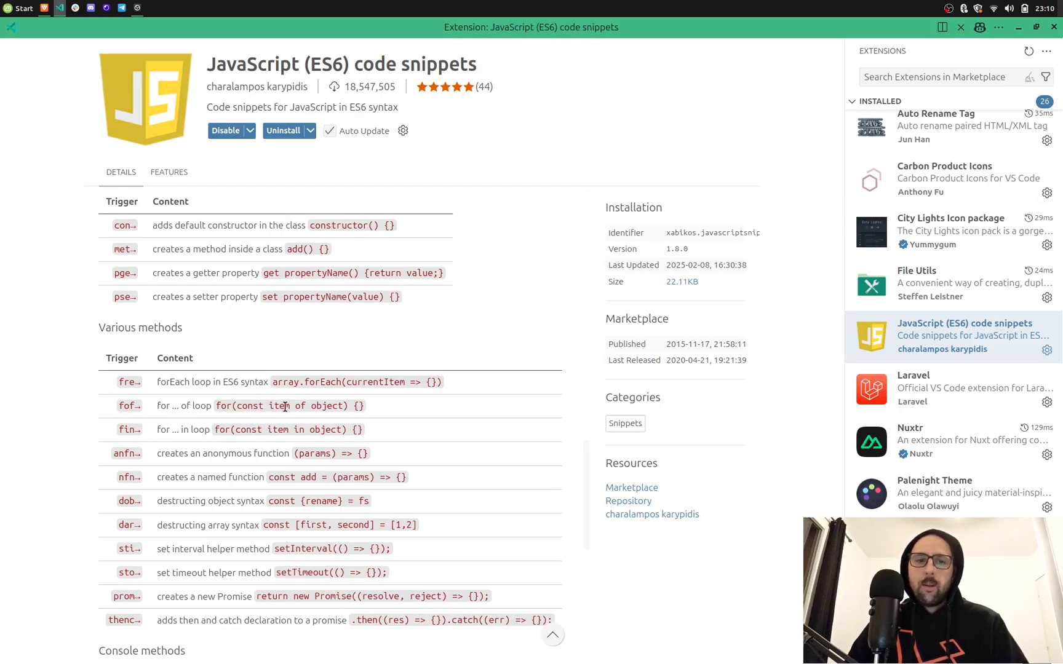
mouse_move(925, 403)
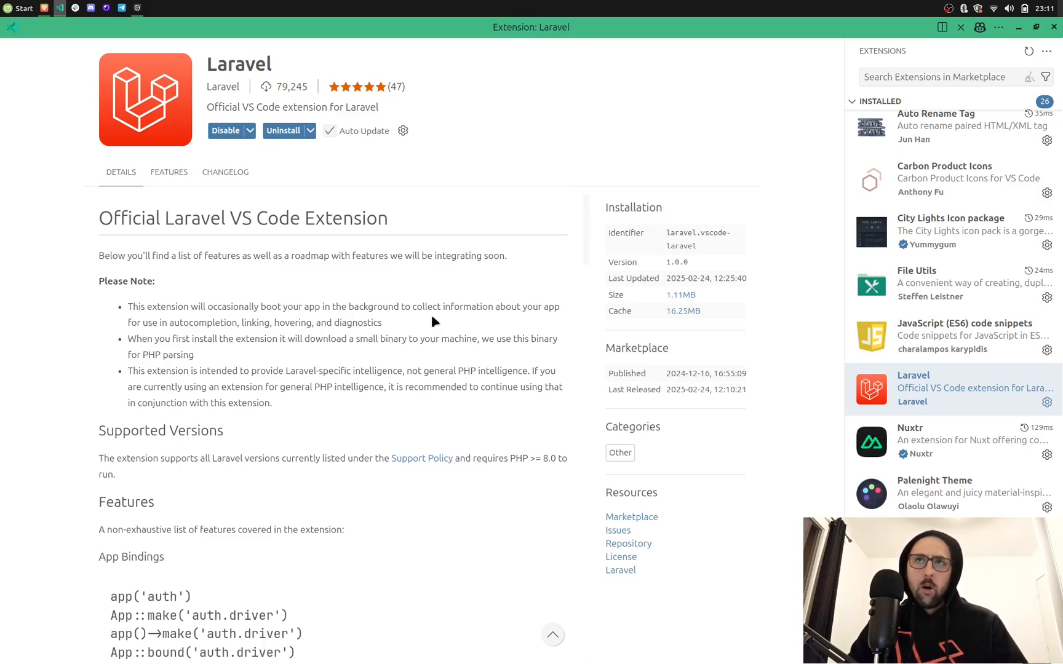
mouse_move(474, 265)
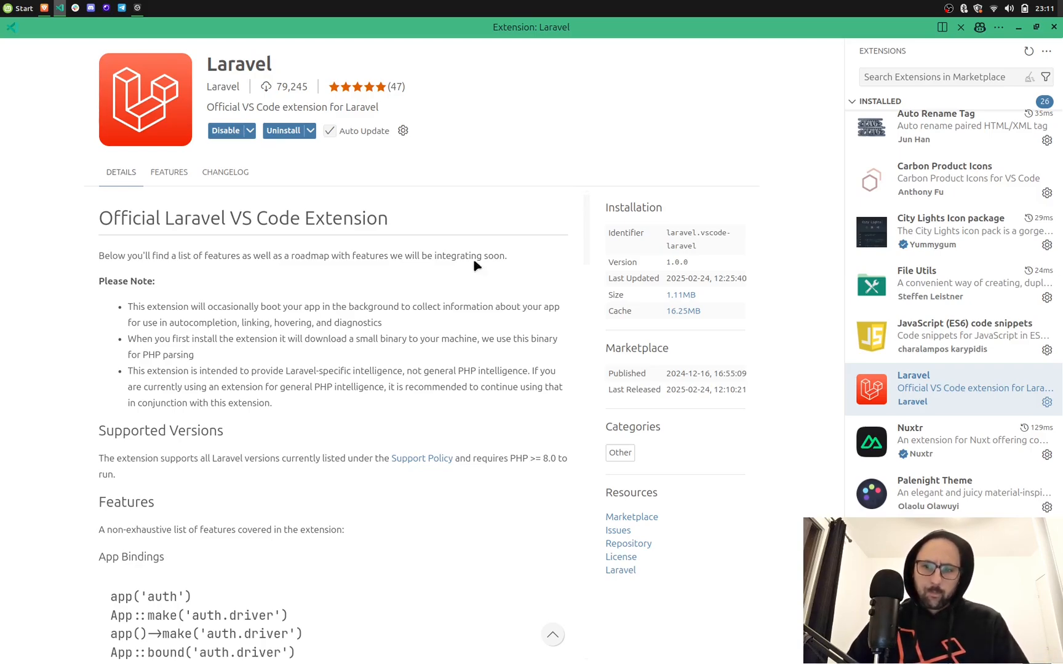
mouse_move(955, 387)
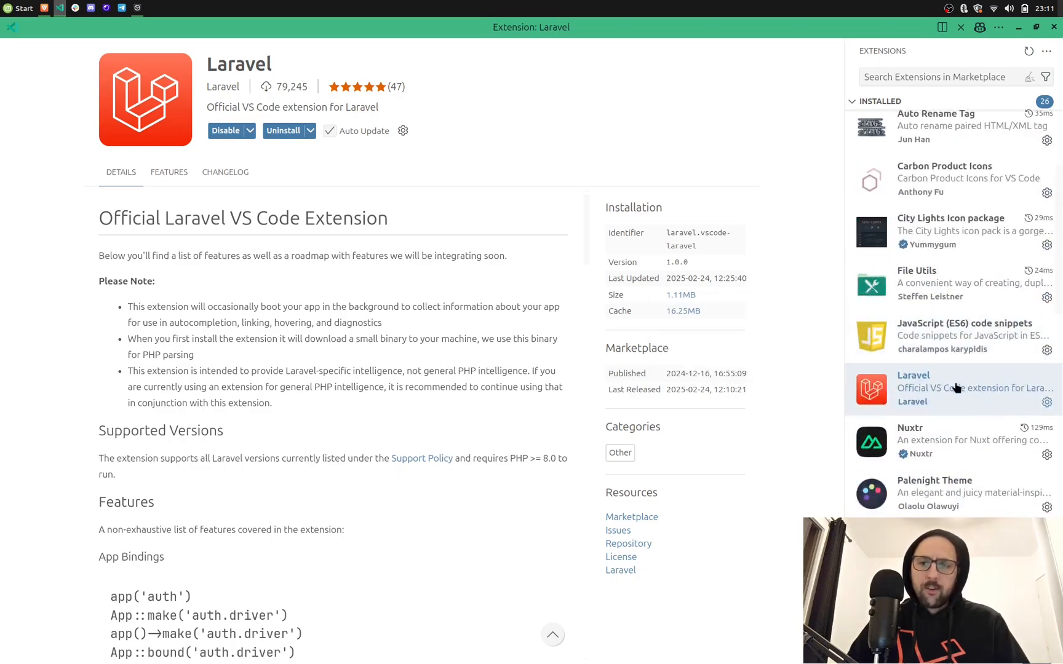
scroll(down, 3)
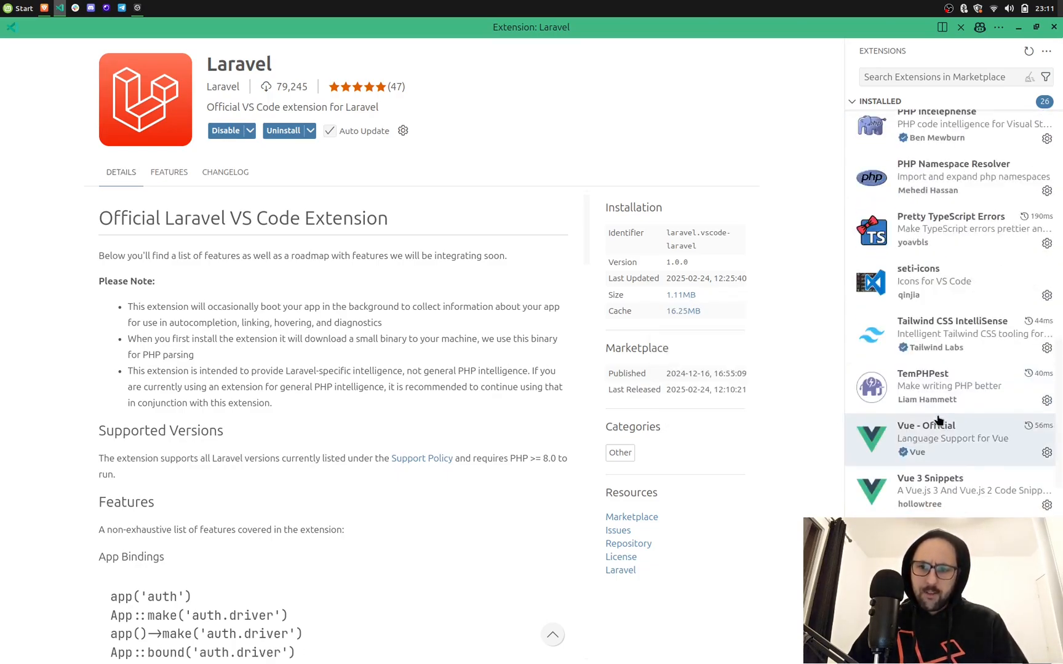
scroll(down, 3)
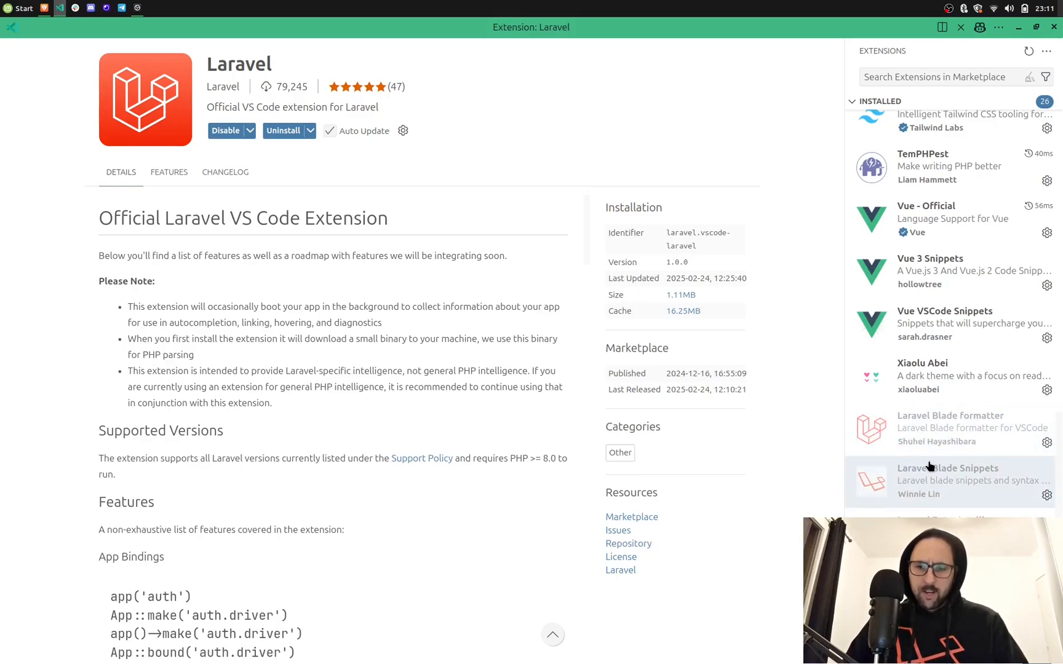
mouse_move(949, 428)
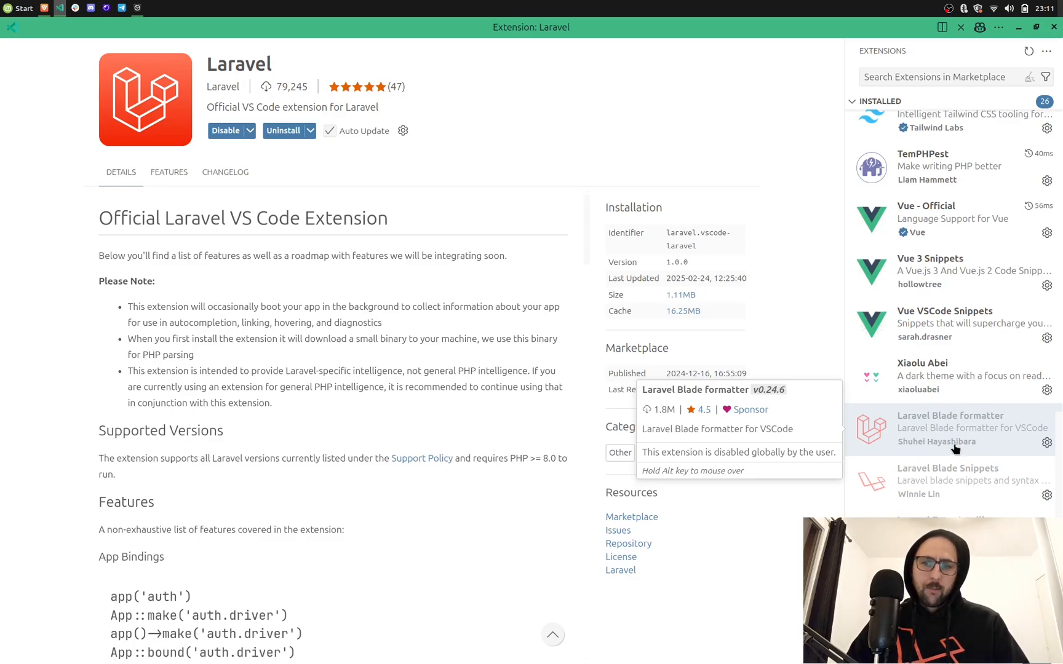
mouse_move(929, 447)
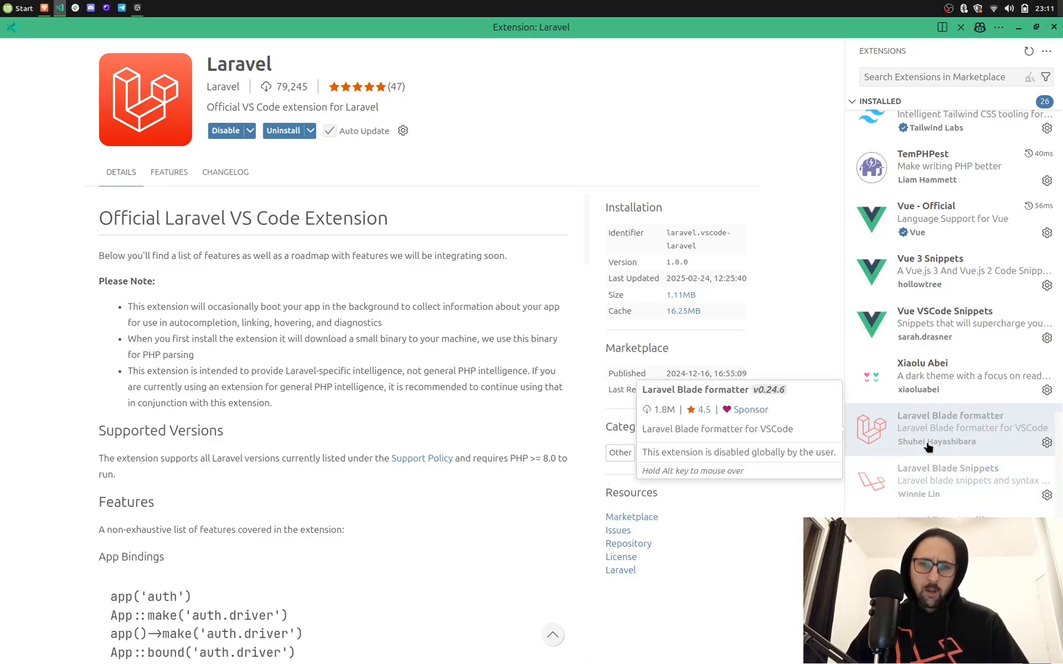
scroll(up, 3)
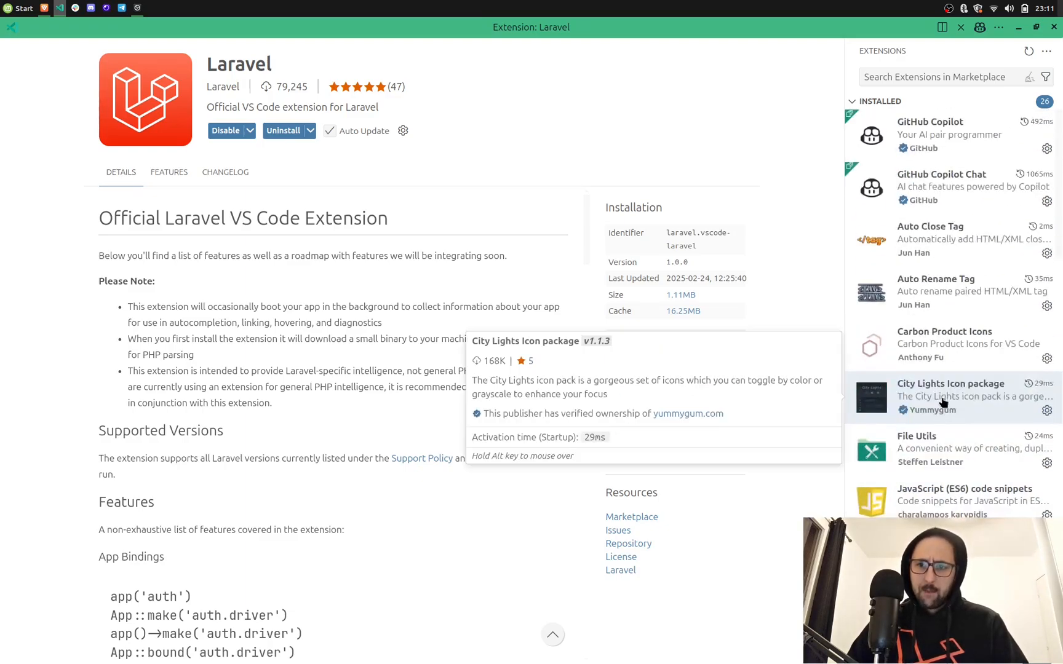
scroll(down, 3)
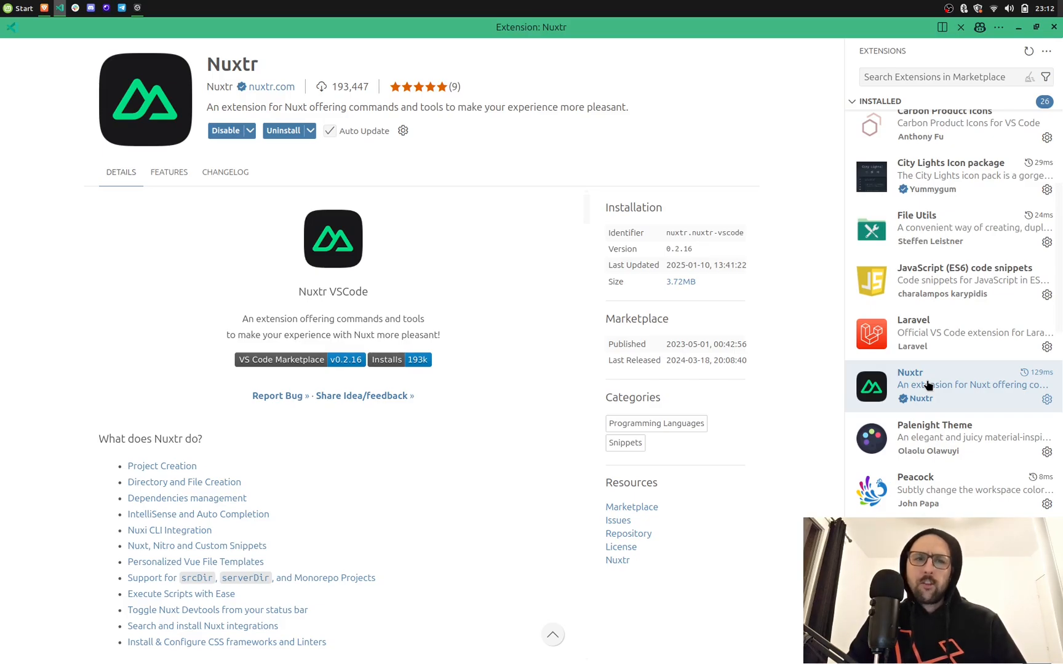
Scroll Nuxtr's feature list to the project creation section and back to the top
scroll(down, 3)
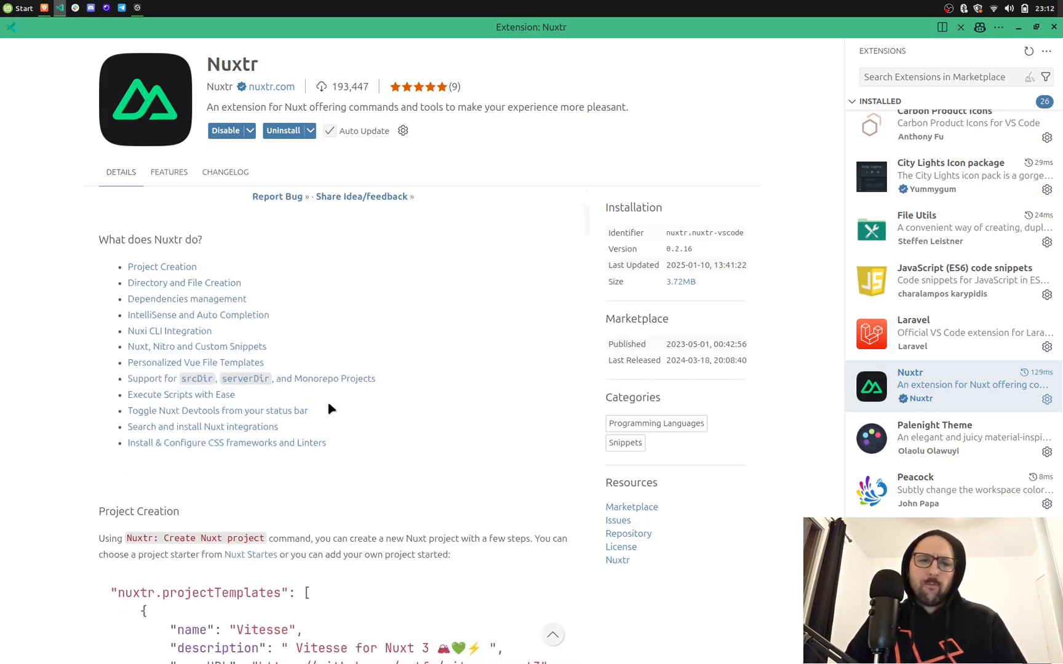
scroll(up, 3)
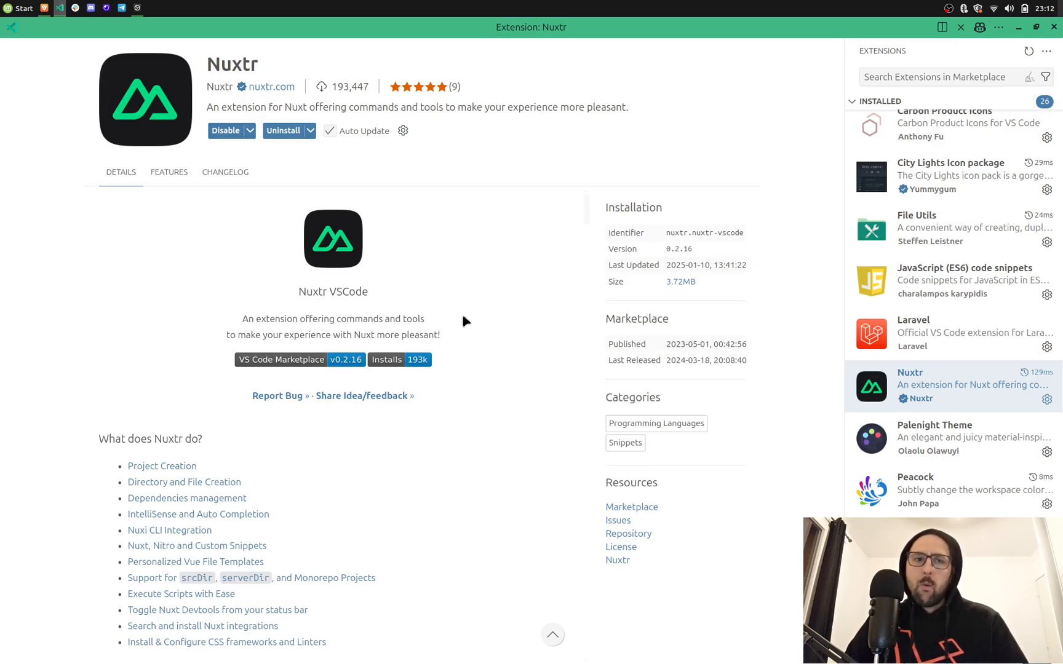
mouse_move(370, 181)
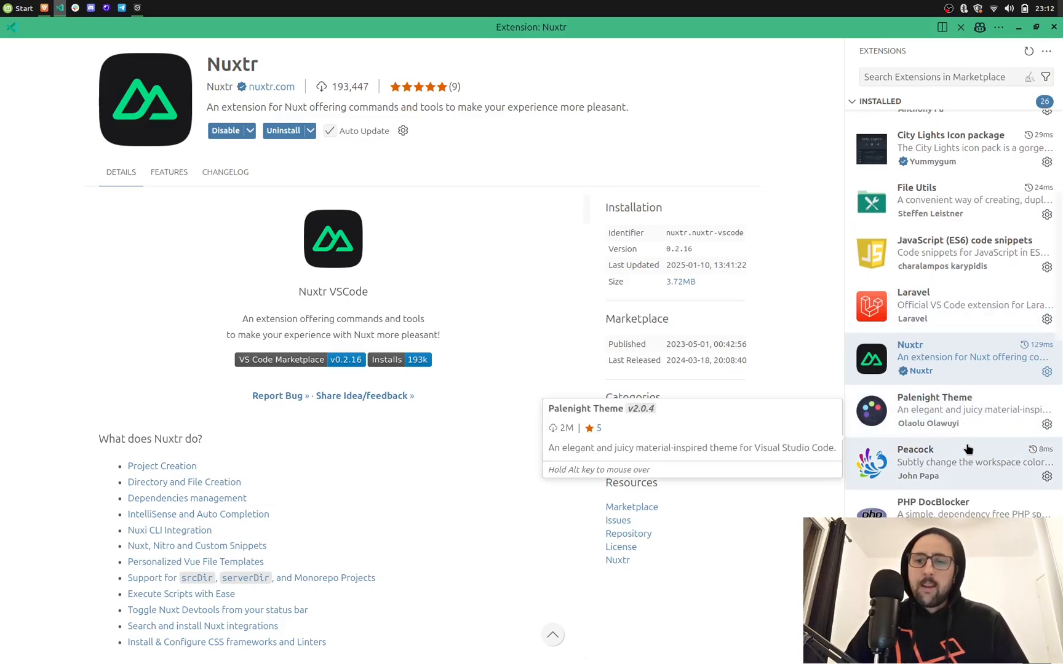
Show Peacock's details page describing workspace colour changes and install steps
click(915, 449)
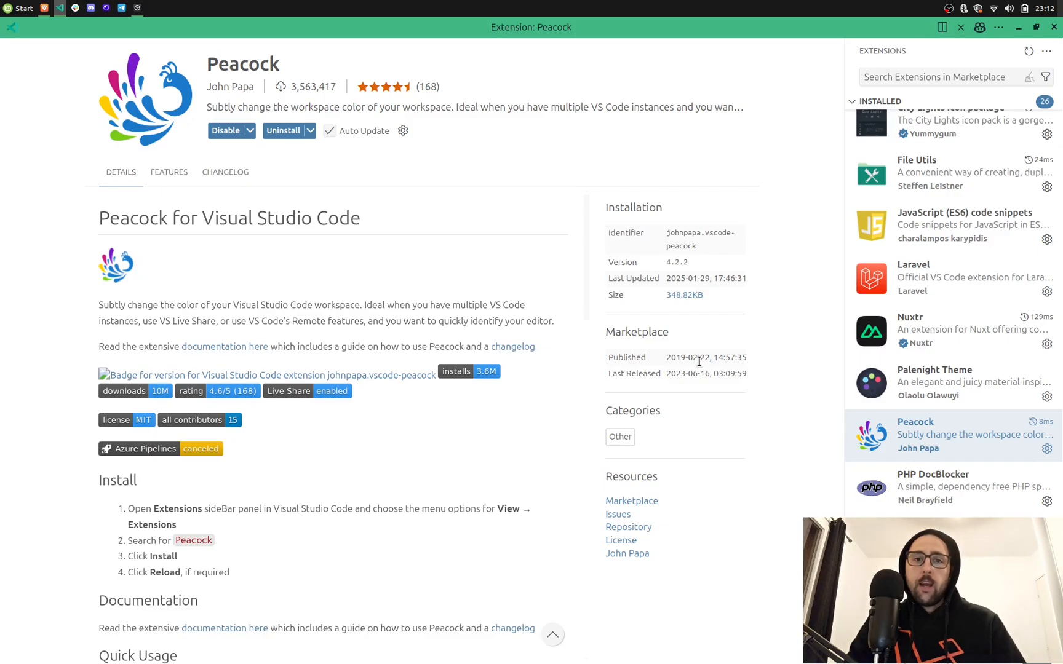
mouse_move(551, 102)
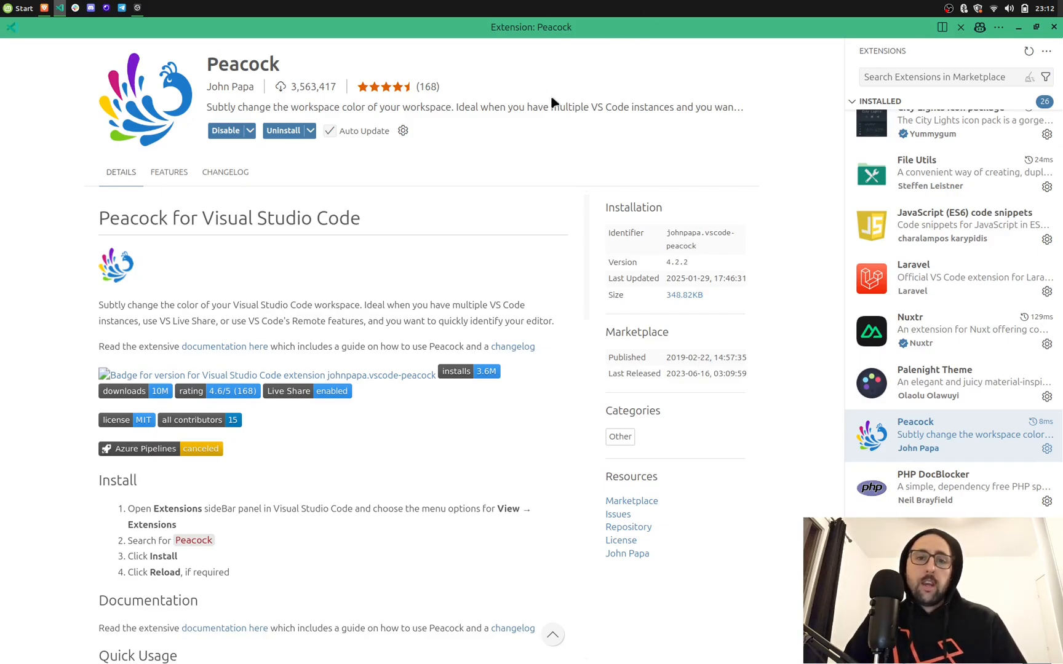
mouse_move(433, 225)
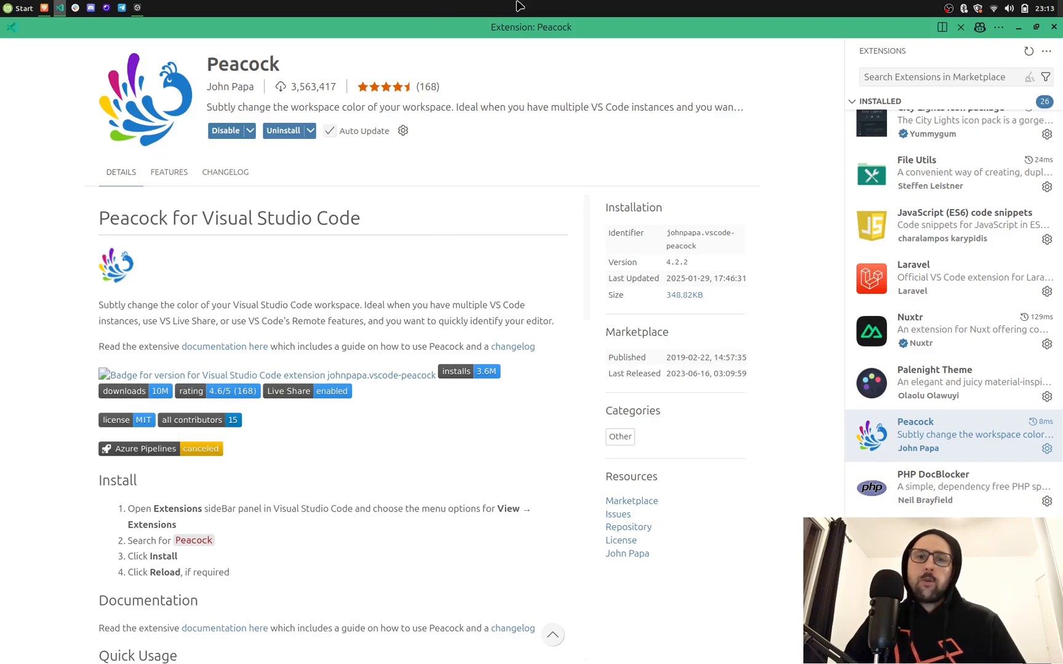
mouse_move(402, 130)
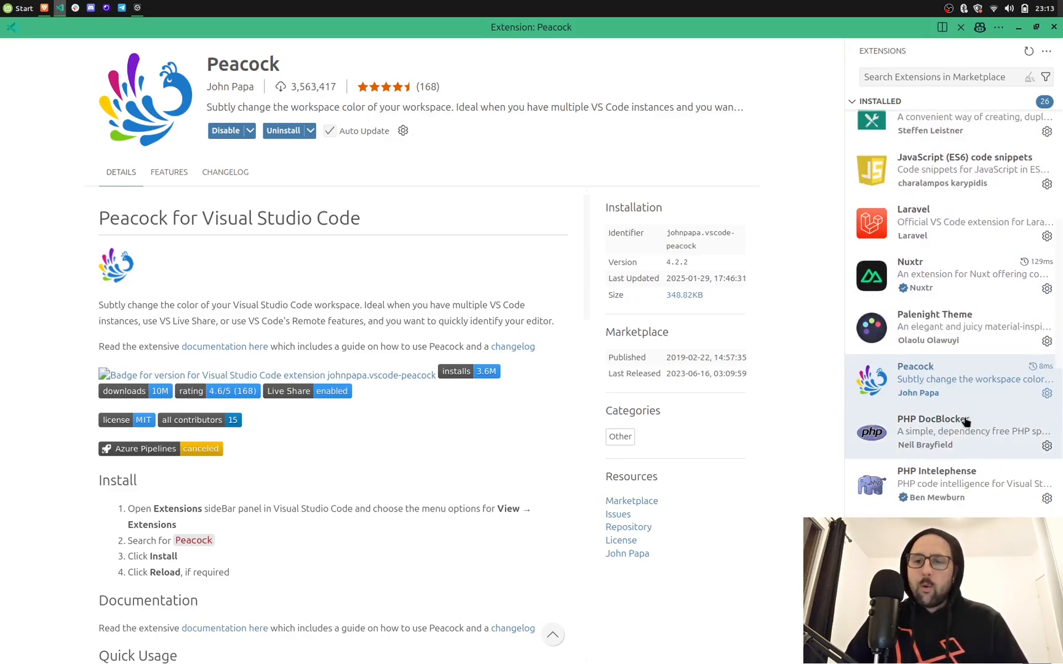
View PHP DocBlocker, PHP Namespace Resolver, then Pretty TypeScript Errors extension details
click(948, 431)
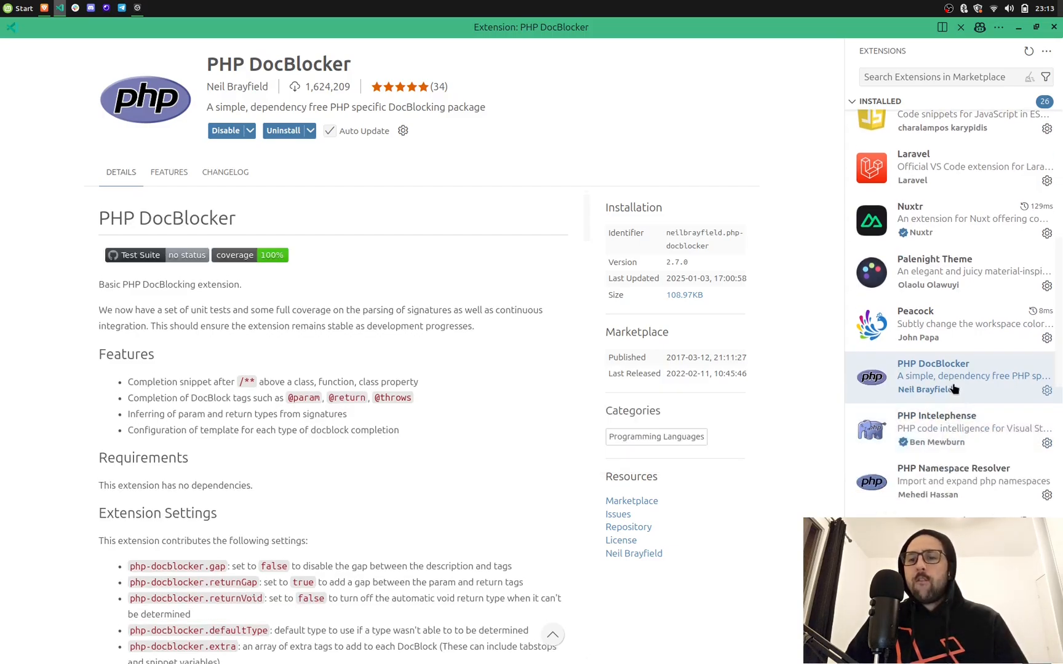
mouse_move(492, 235)
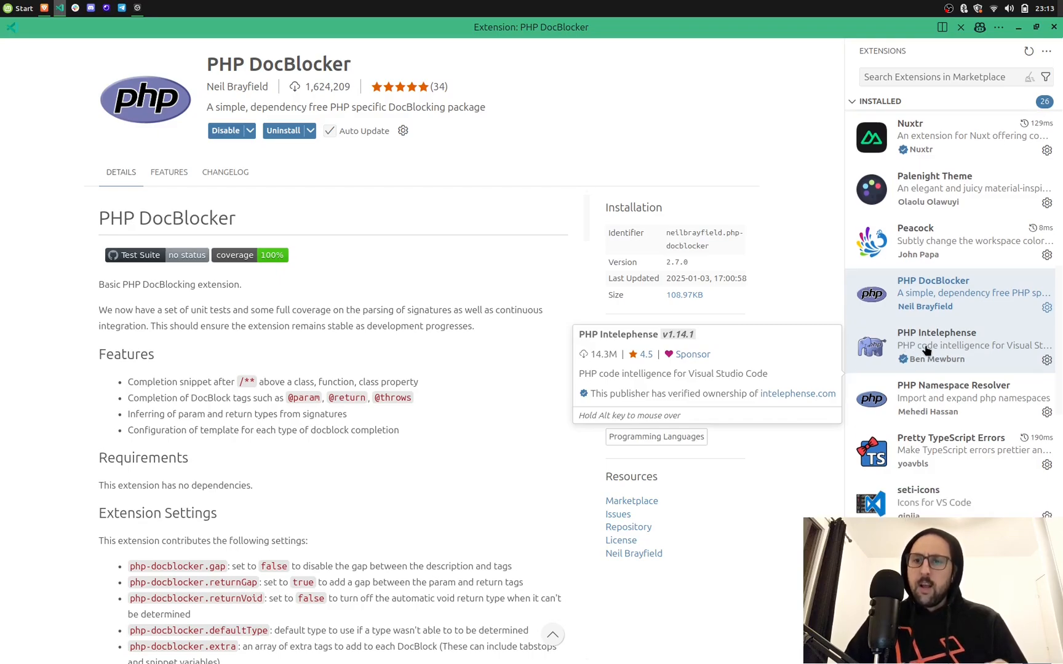
click(949, 345)
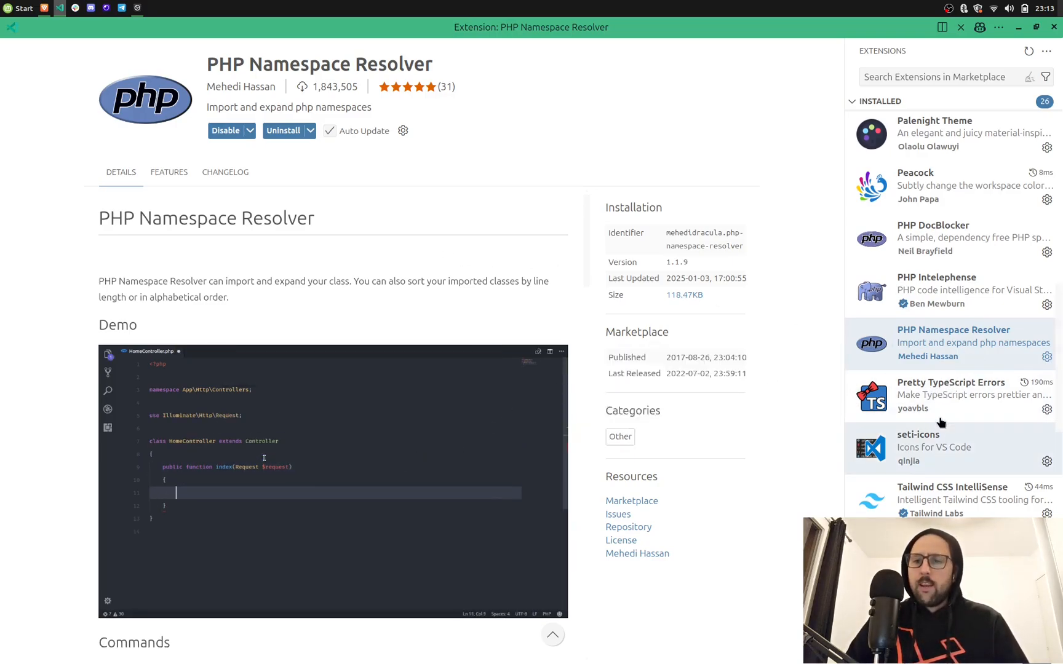
click(950, 394)
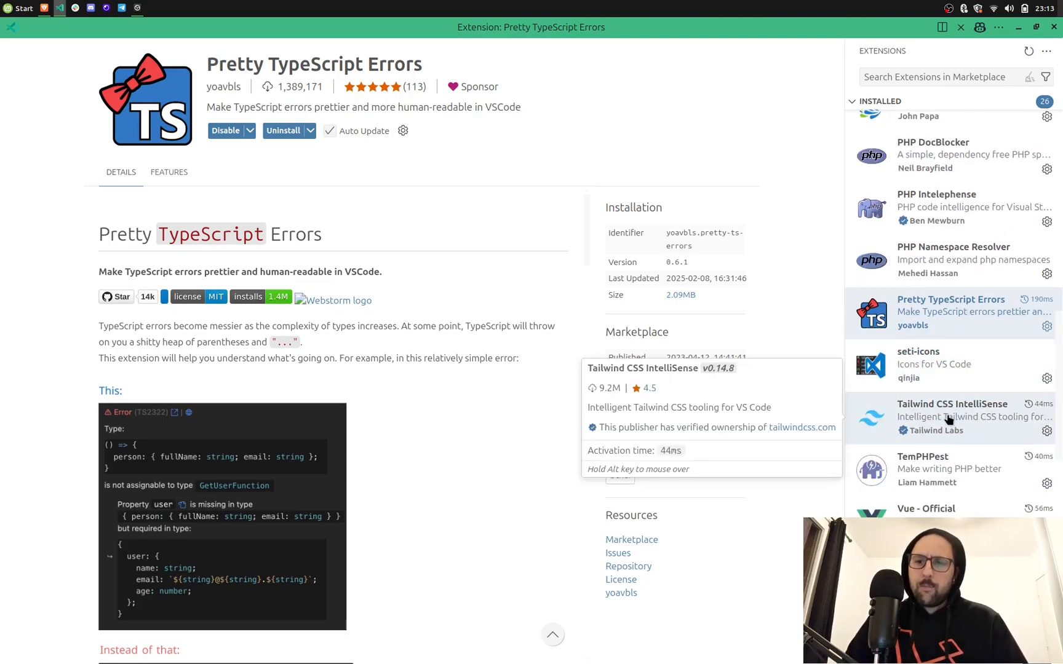
Step through Tailwind CSS IntelliSense, TemPHPest, Vue - Official and Xiaolu Abei details pages
click(951, 416)
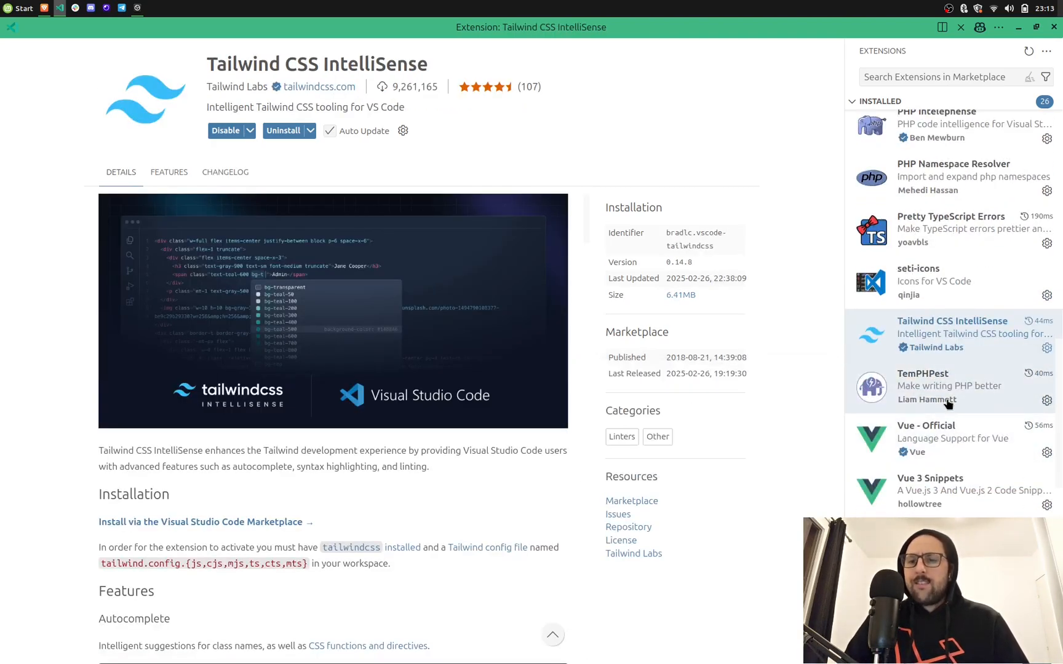
click(949, 386)
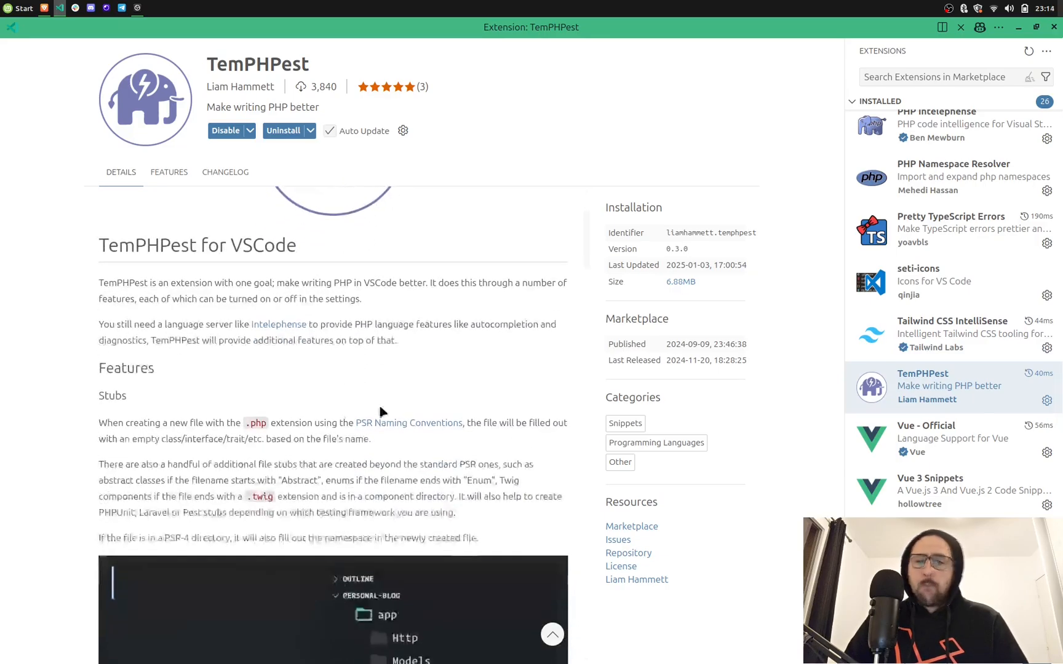
mouse_move(949, 438)
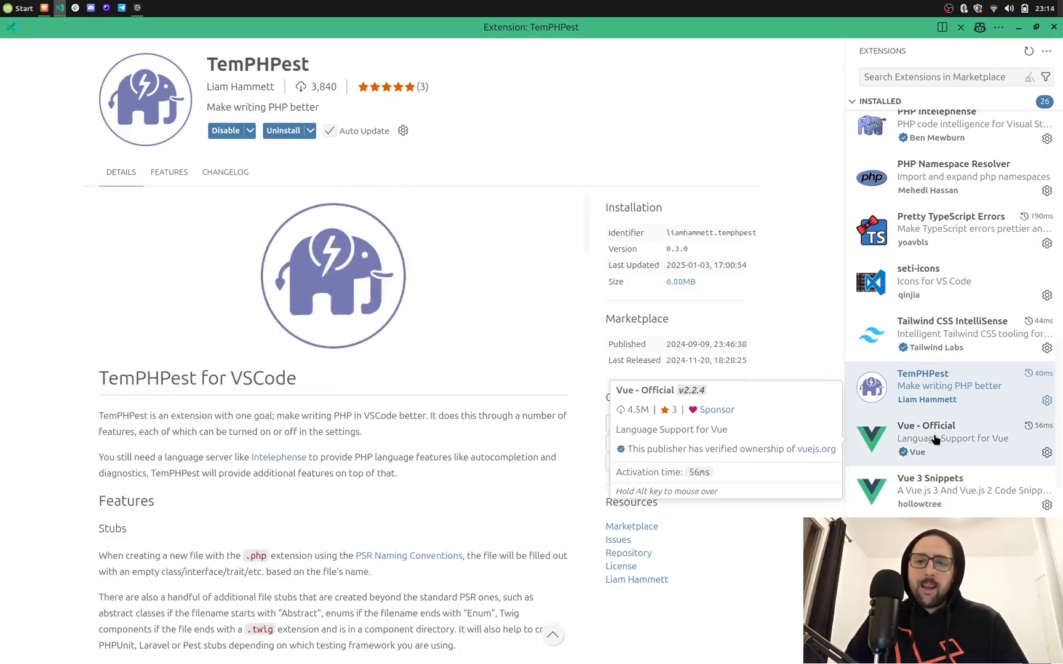
click(949, 437)
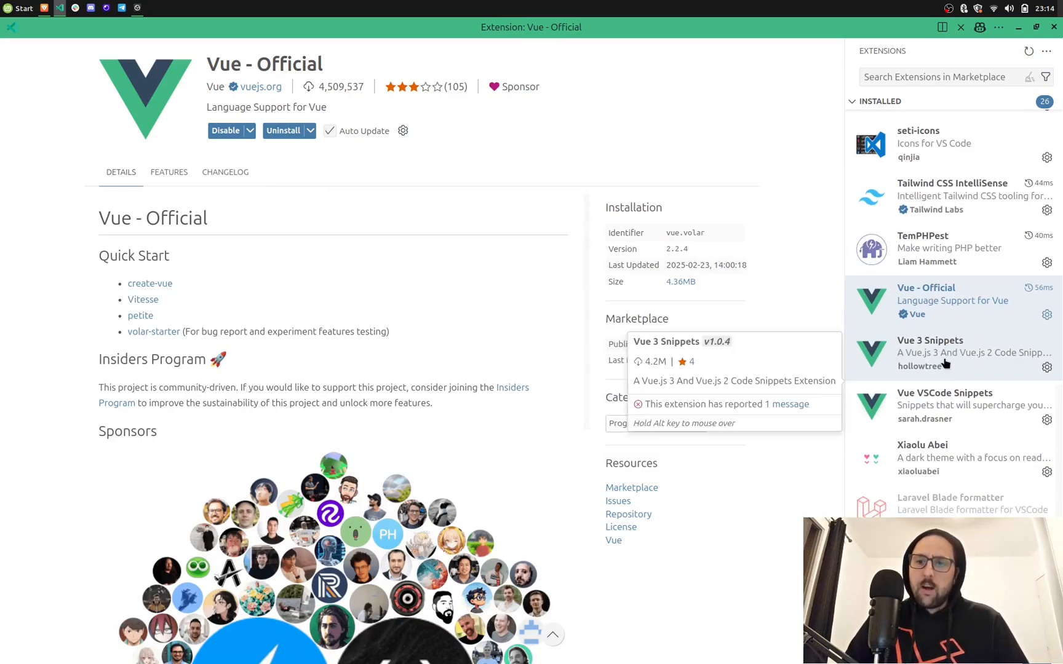
mouse_move(945, 411)
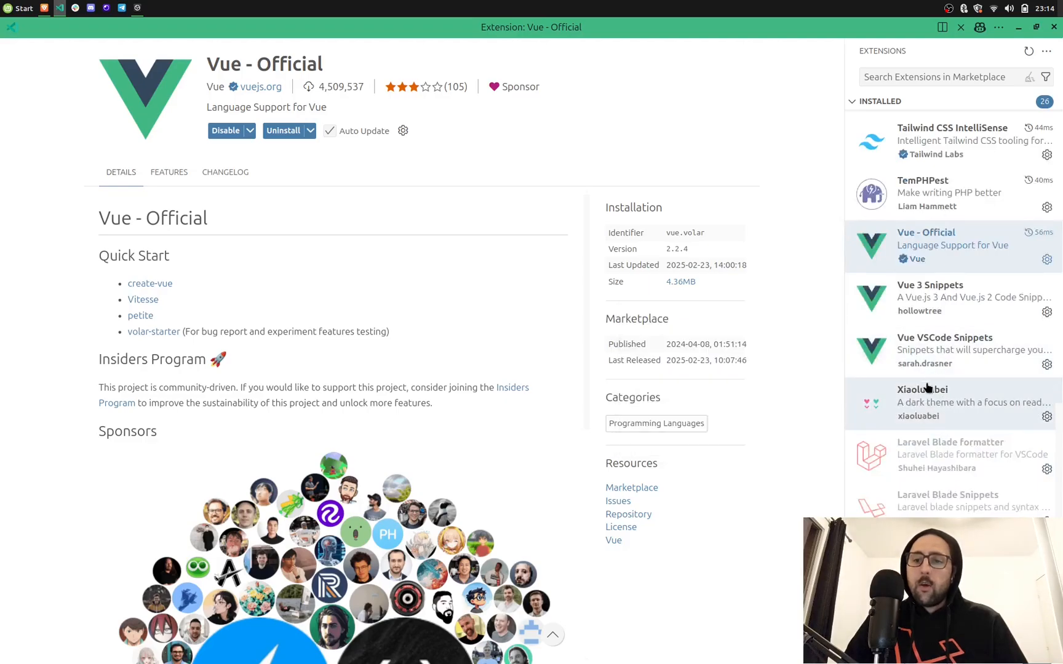
click(949, 402)
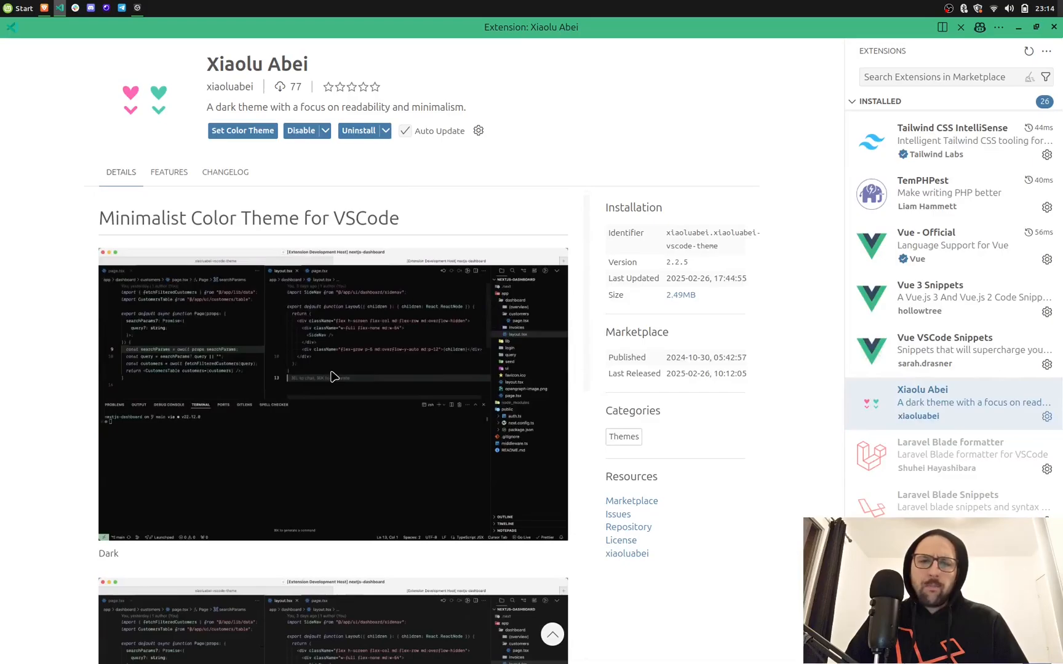
scroll(up, 3)
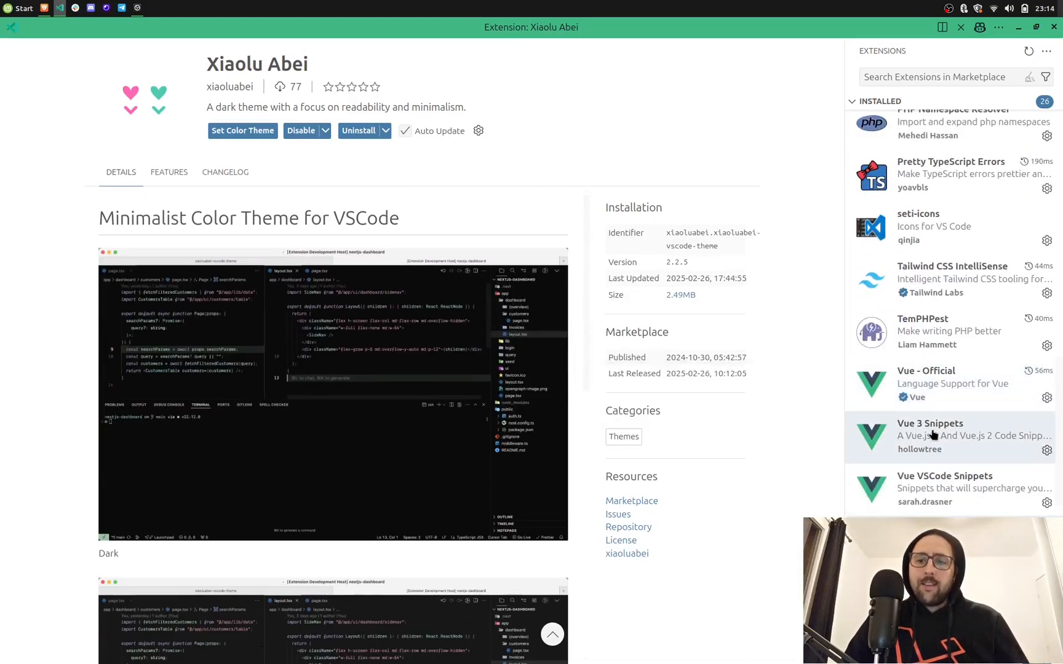
scroll(up, 3)
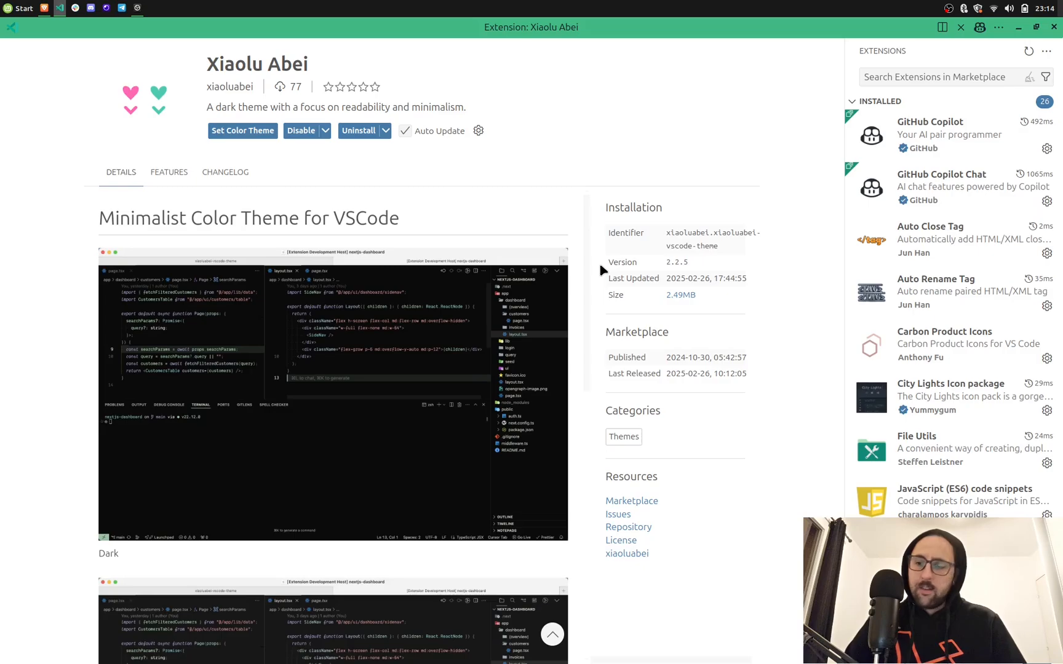
mouse_move(404, 220)
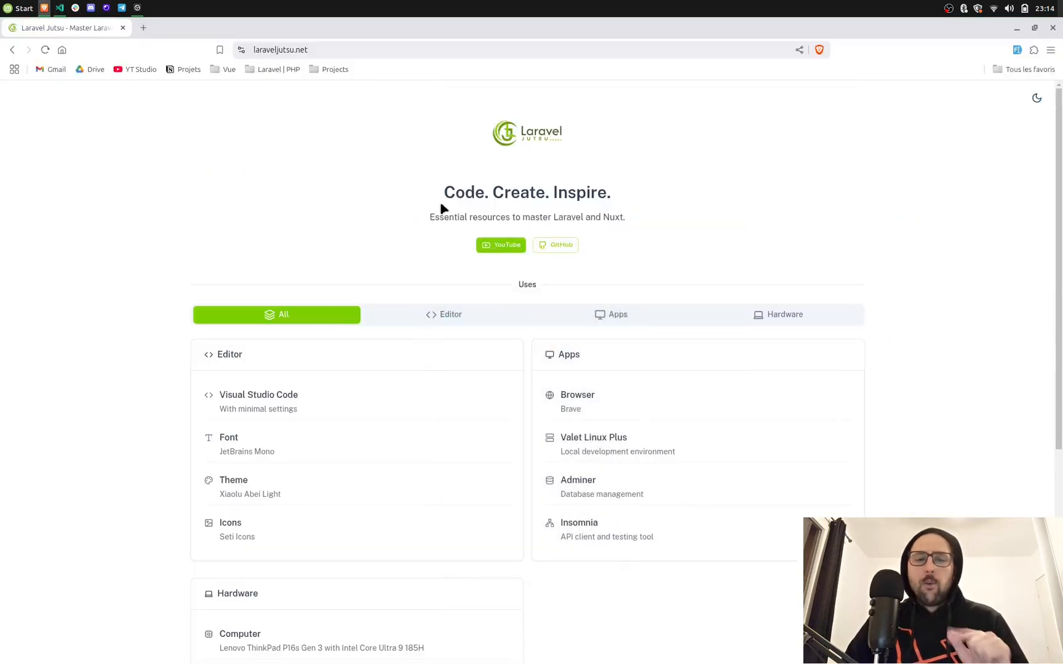
Scroll the Laravel Jutsu Uses page down to the hardware list and VSCode Settings link
scroll(down, 3)
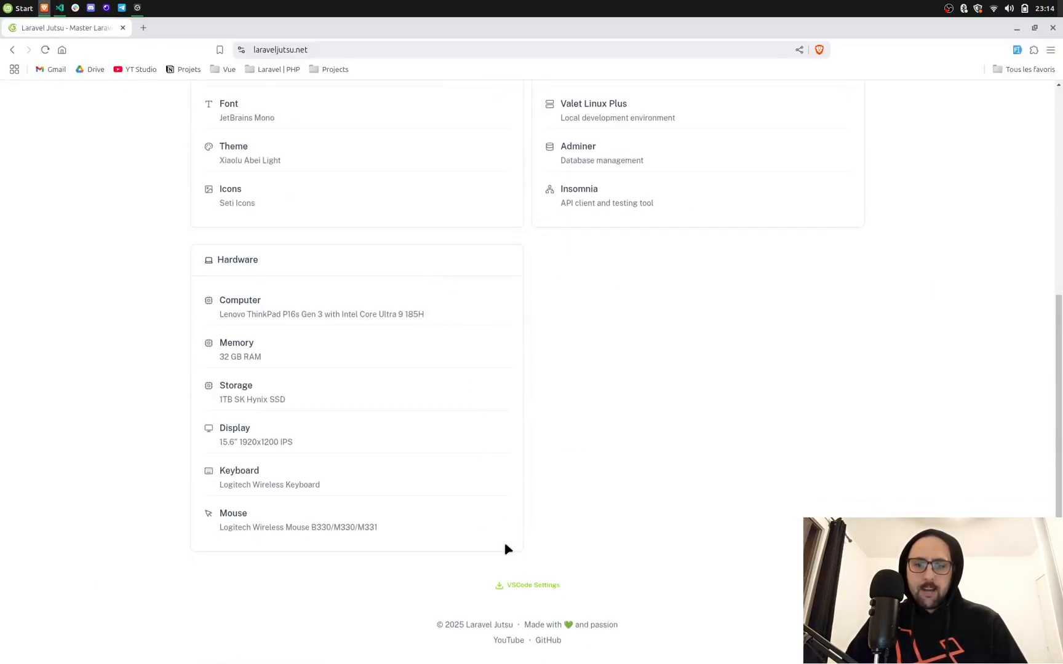
scroll(up, 3)
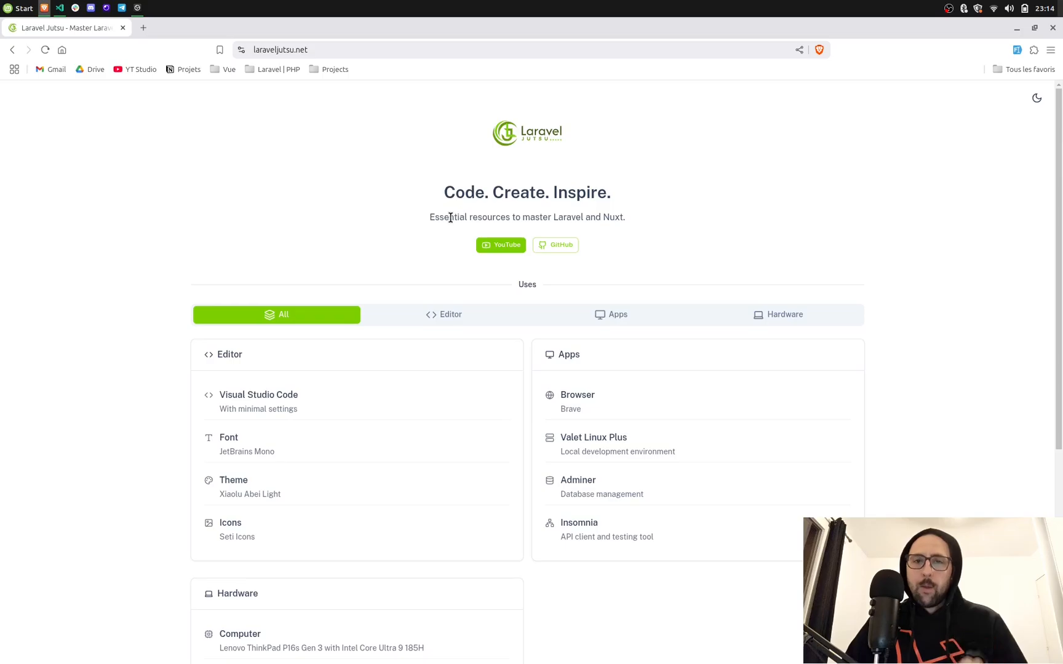
mouse_move(507, 186)
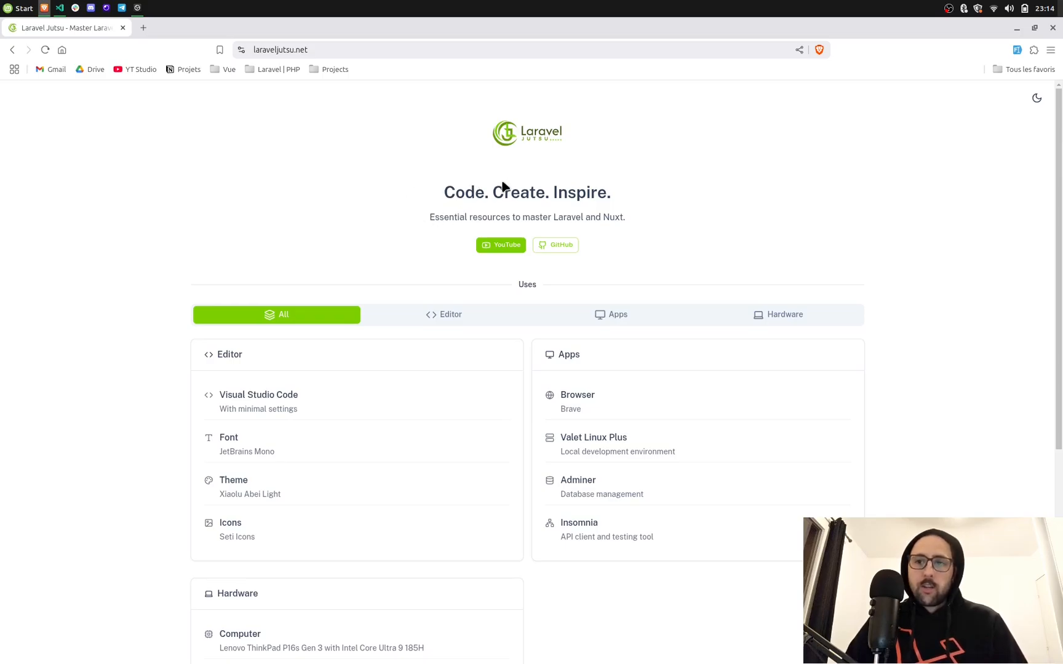
scroll(down, 3)
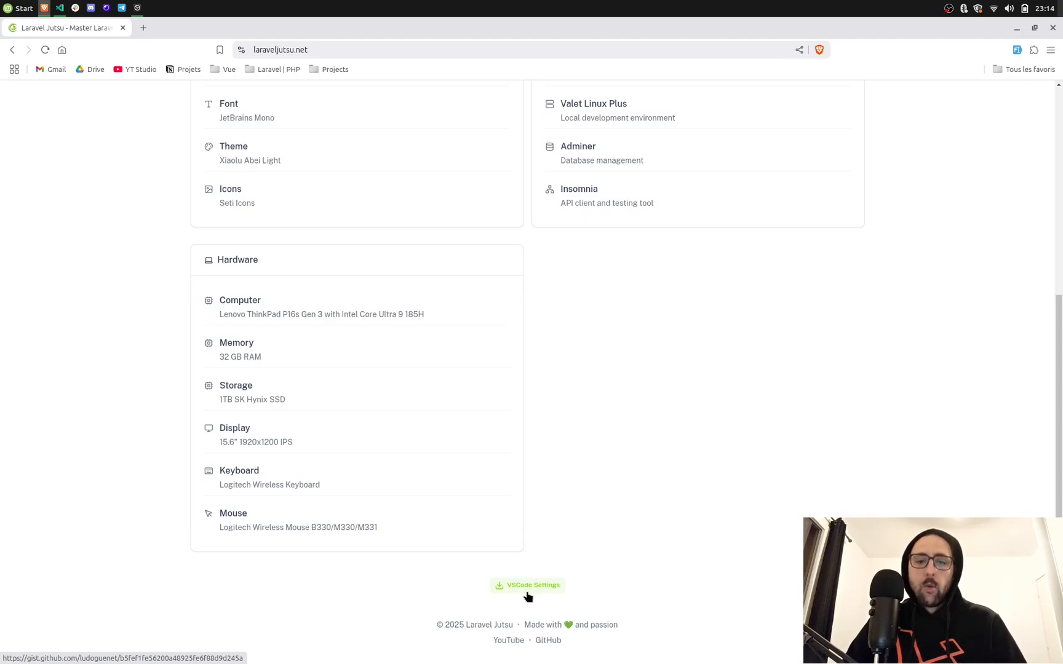
Open the Minimalistic VSCode settings gist and skim its Zen Mode and Minimal UI settings
click(527, 585)
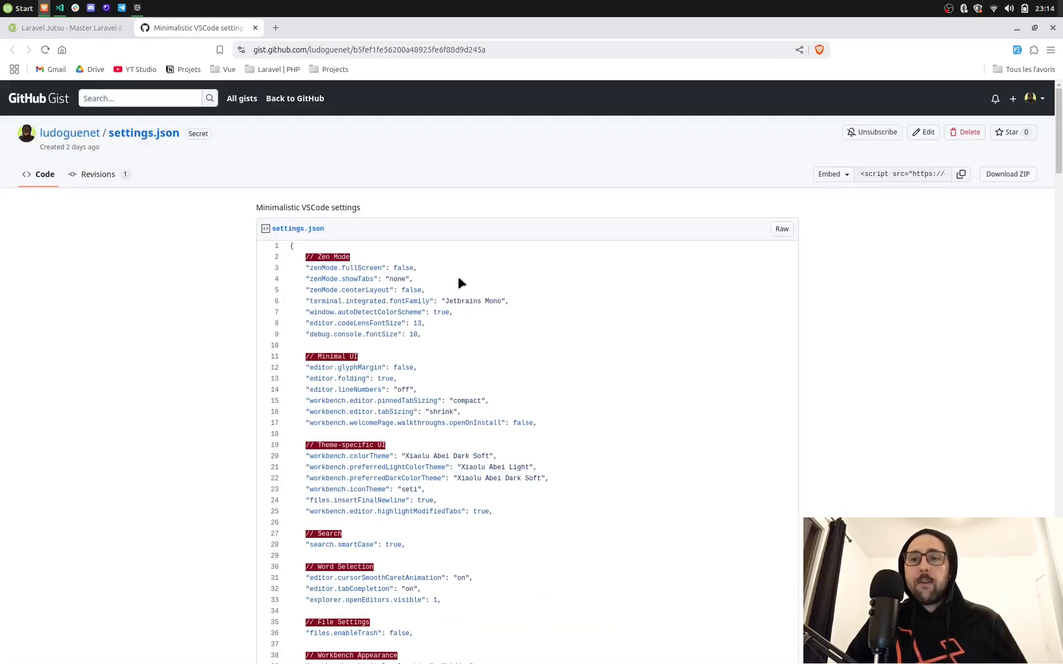
mouse_move(168, 266)
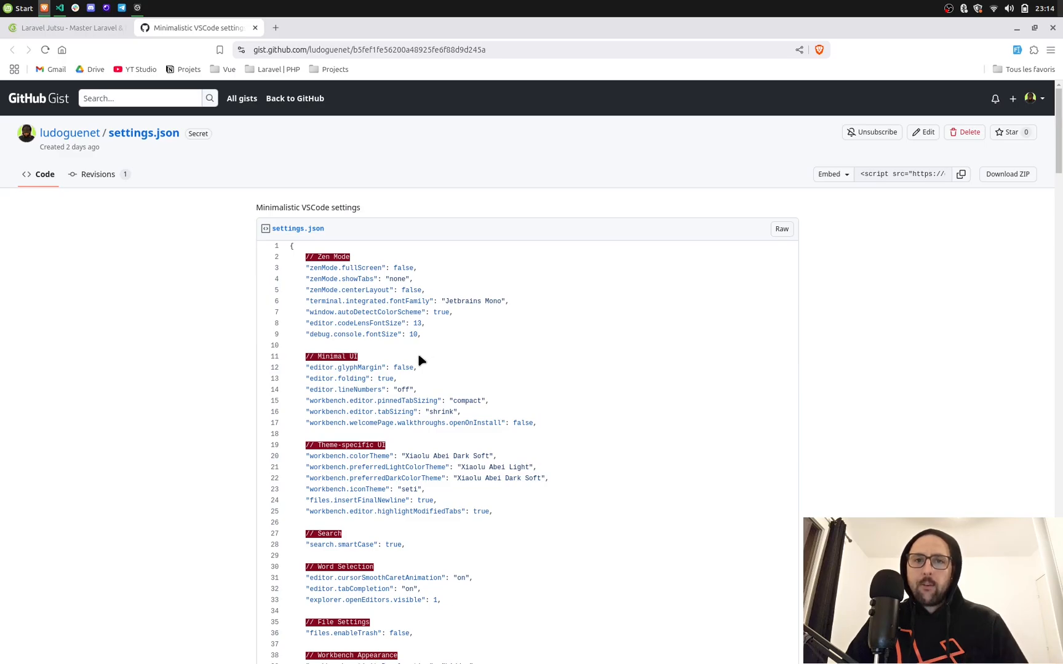
mouse_move(409, 347)
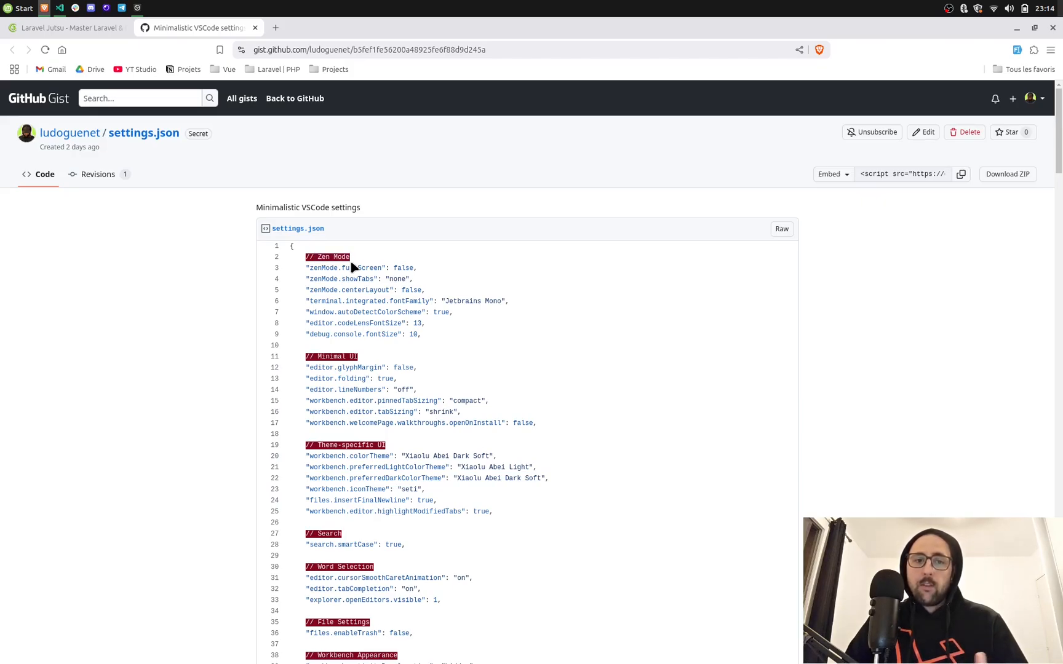
mouse_move(332, 261)
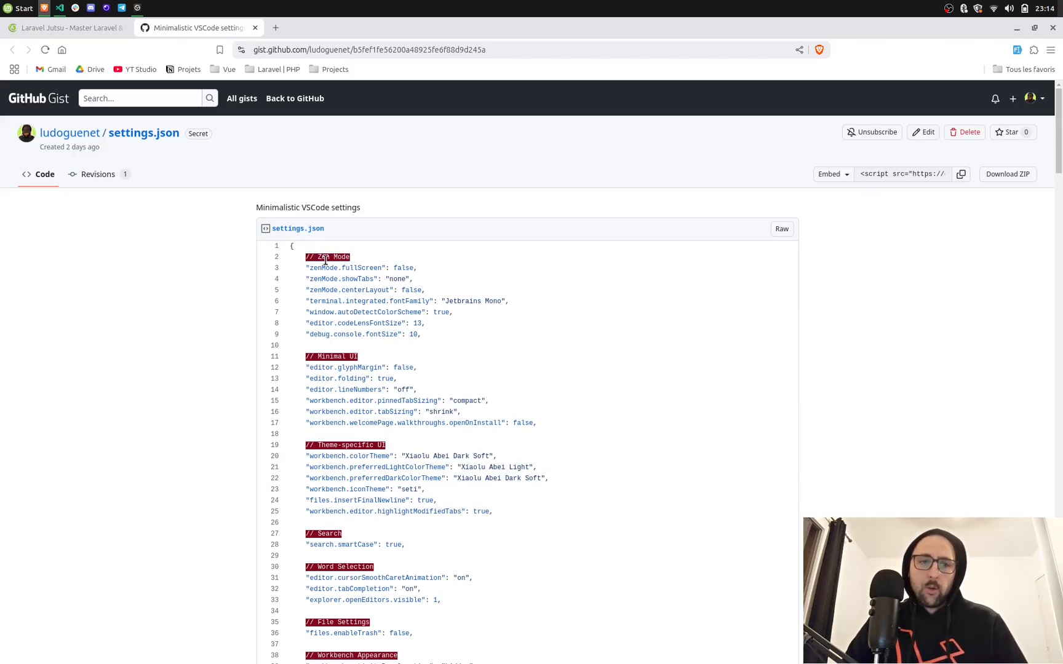
mouse_move(366, 300)
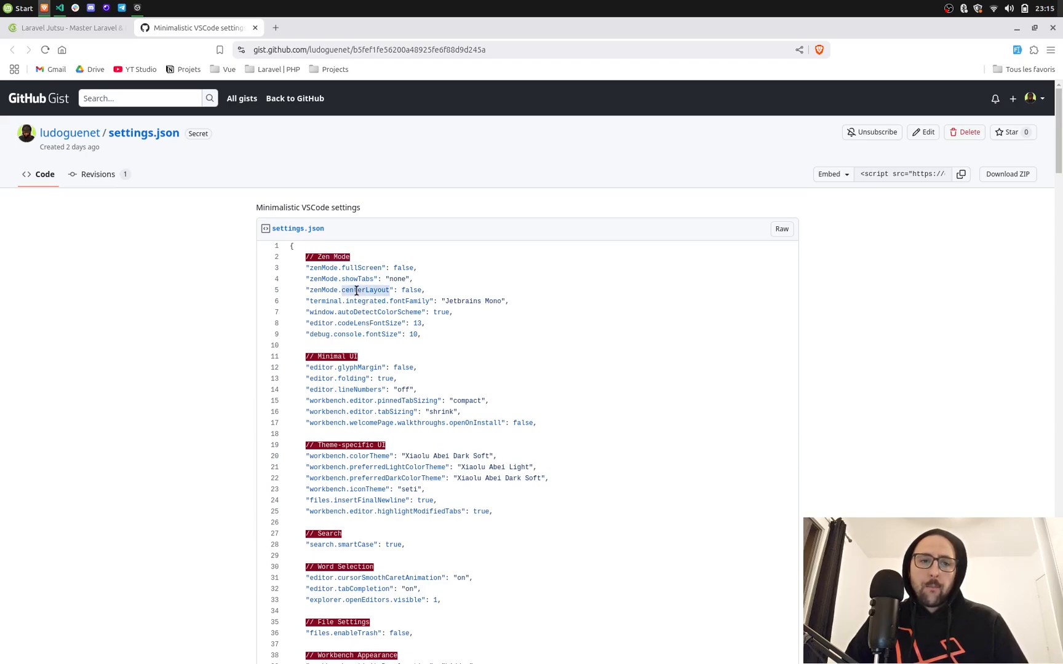
scroll(down, 3)
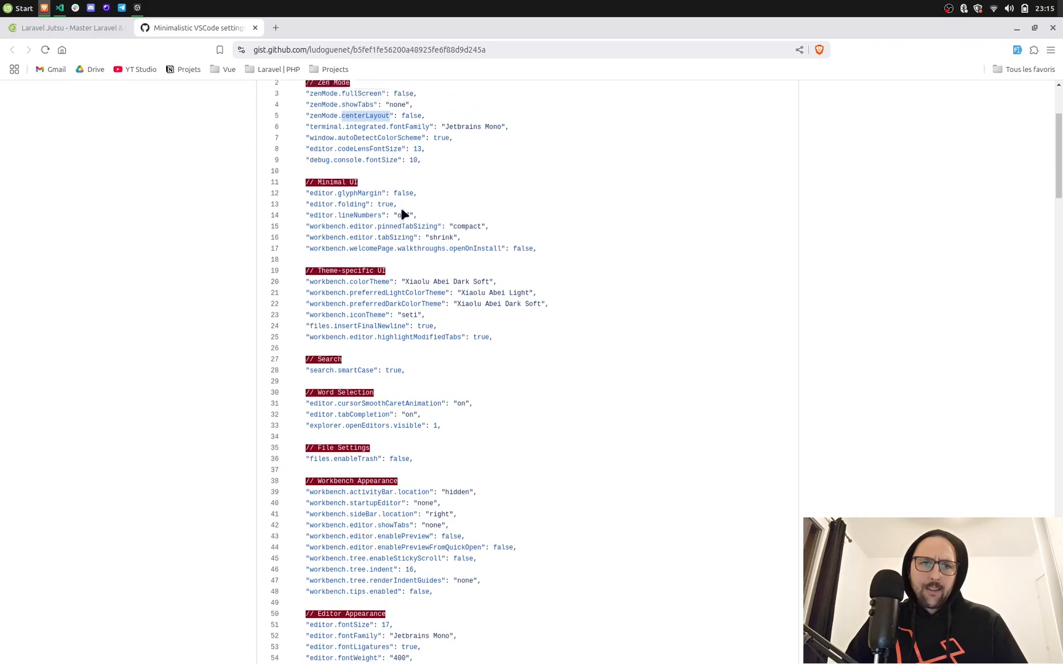
scroll(up, 3)
text(gutter)
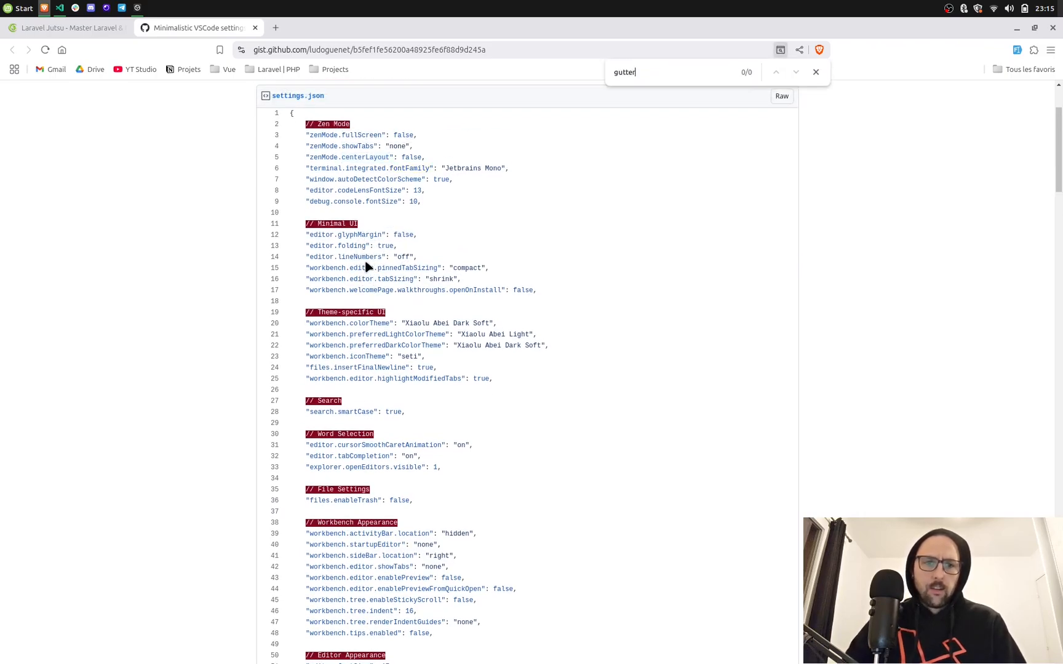
Search the gist for 'line' to find editor.lineNumbers "off", then close the find bar
text(line)
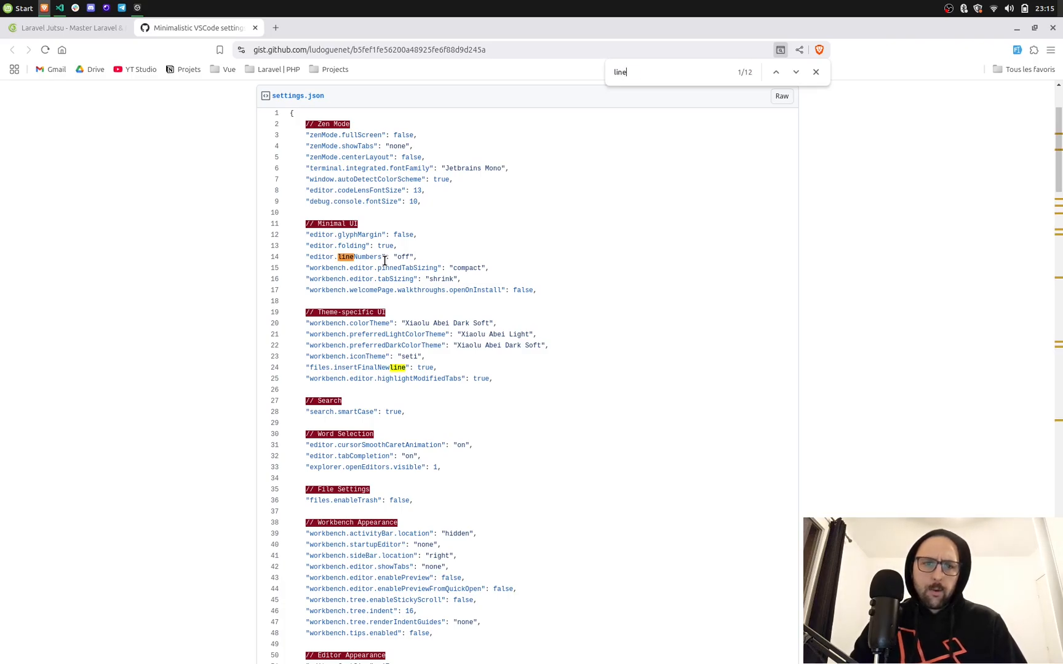
click(816, 72)
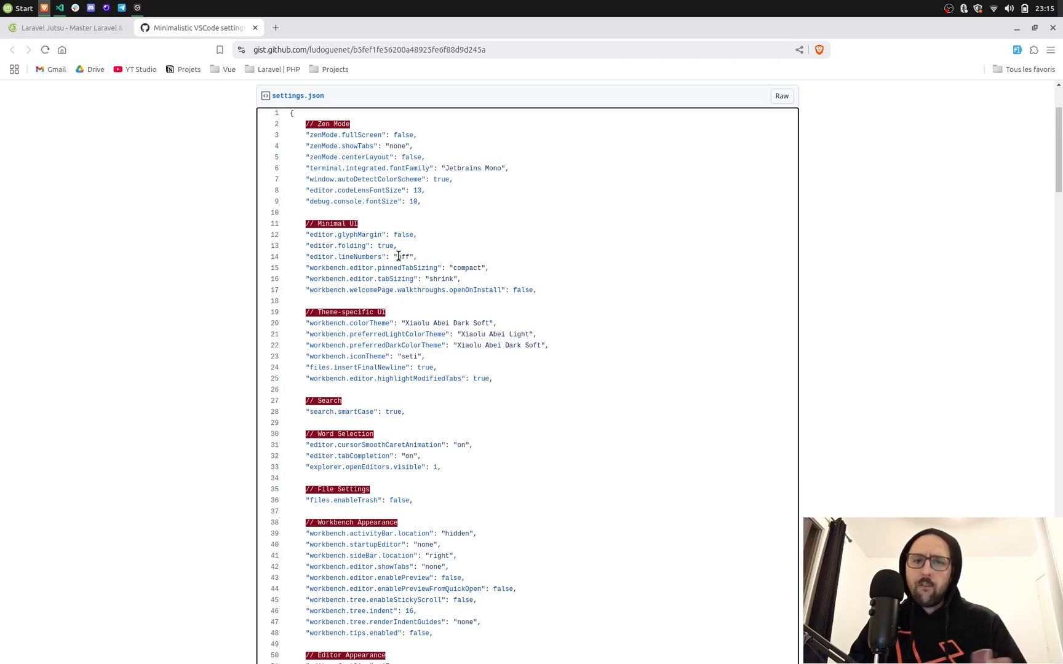
Scroll settings.json past appearance settings to search and explorer sections, briefly checking VS Code
scroll(down, 3)
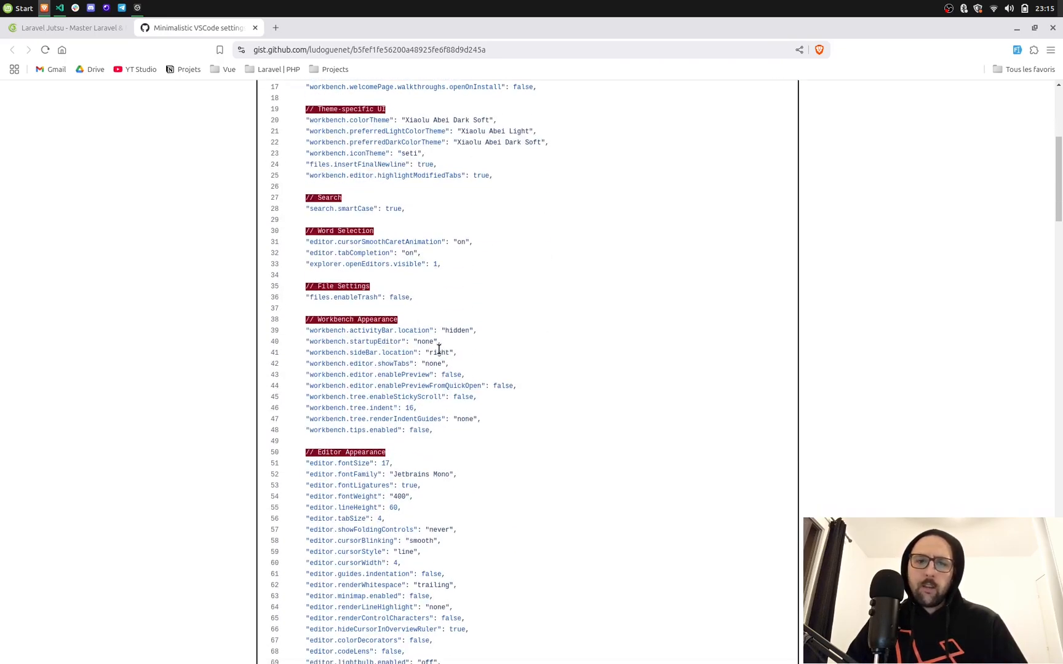
scroll(down, 3)
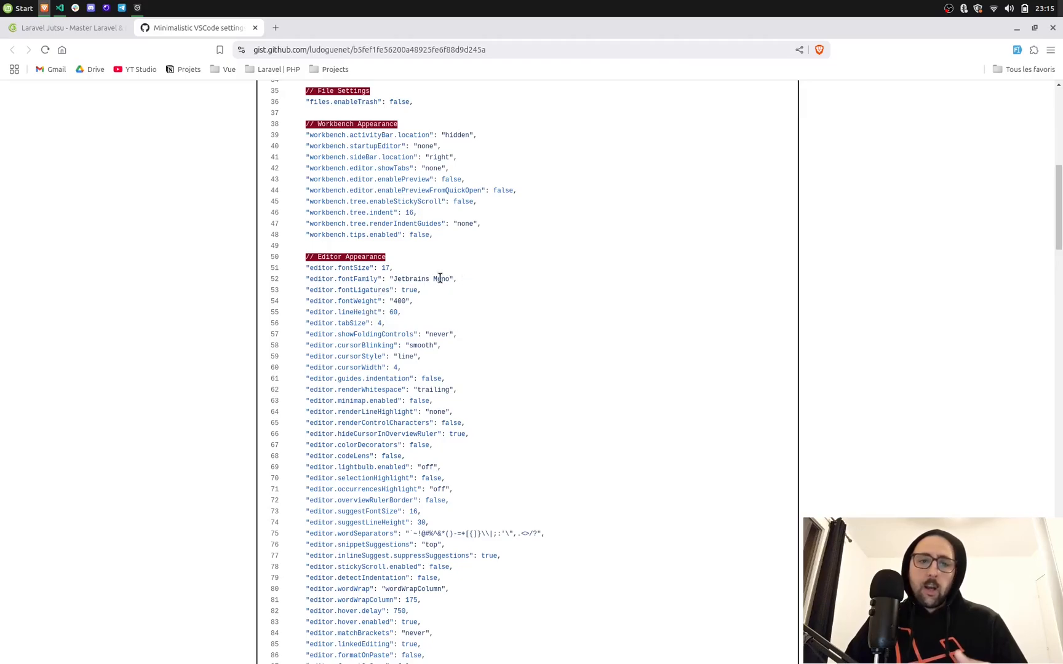
scroll(down, 3)
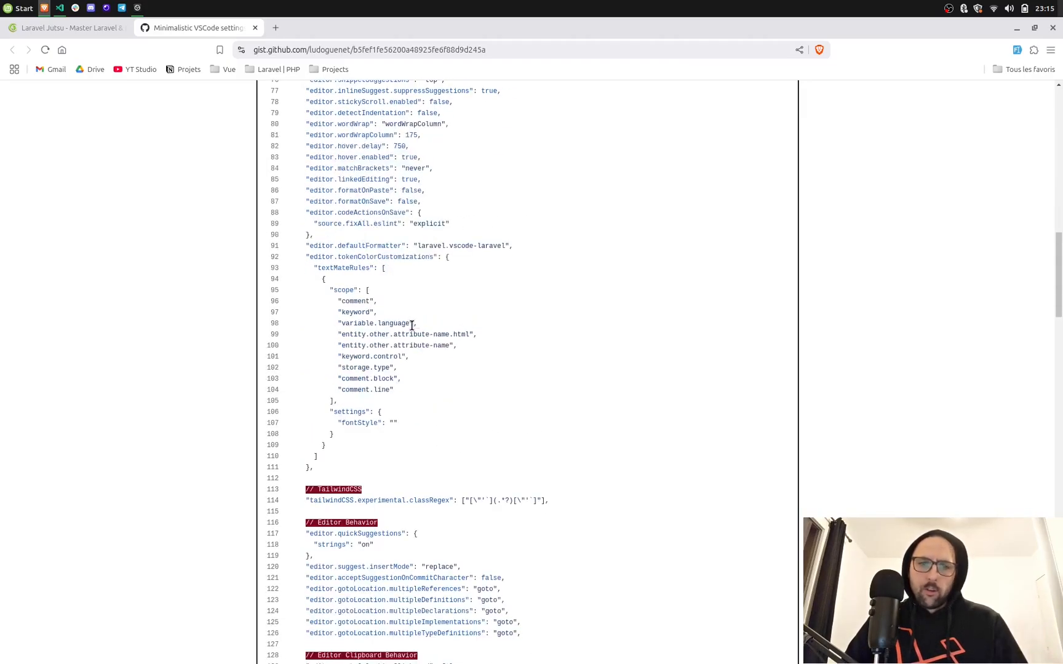
click(60, 8)
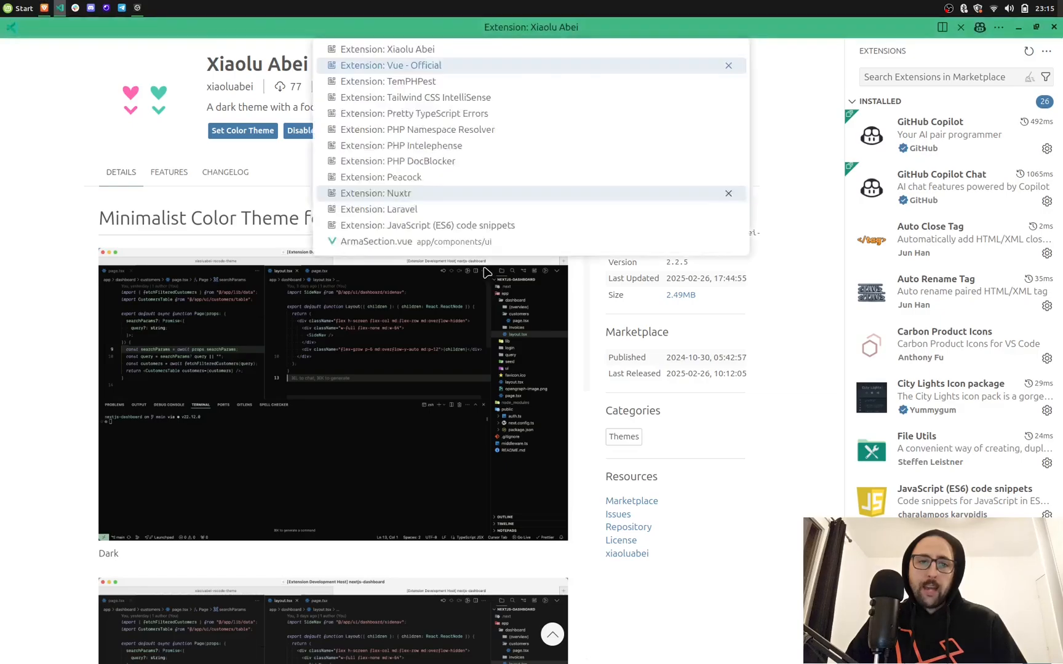
click(414, 97)
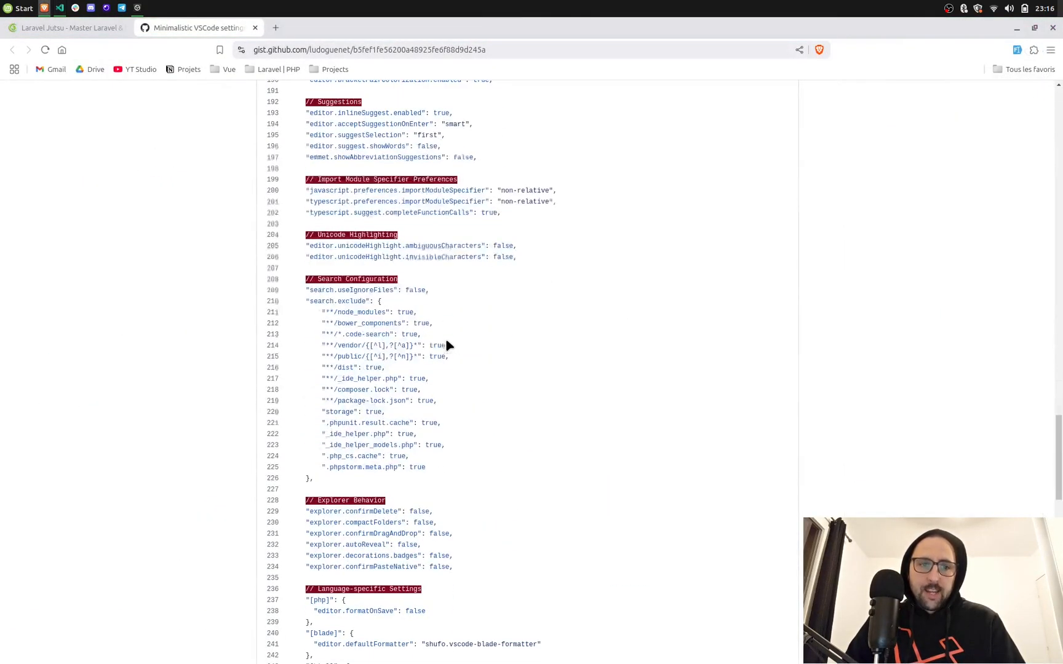
Scroll settings.json back to the top and switch to VS Code showing ArmaSection.vue
scroll(up, 3)
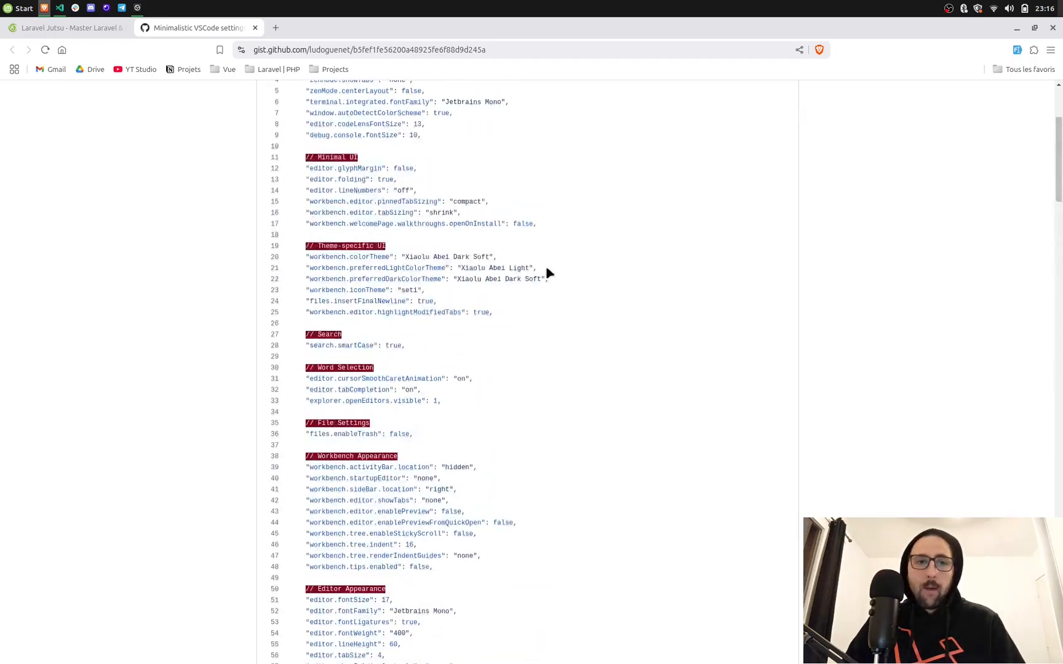
scroll(up, 3)
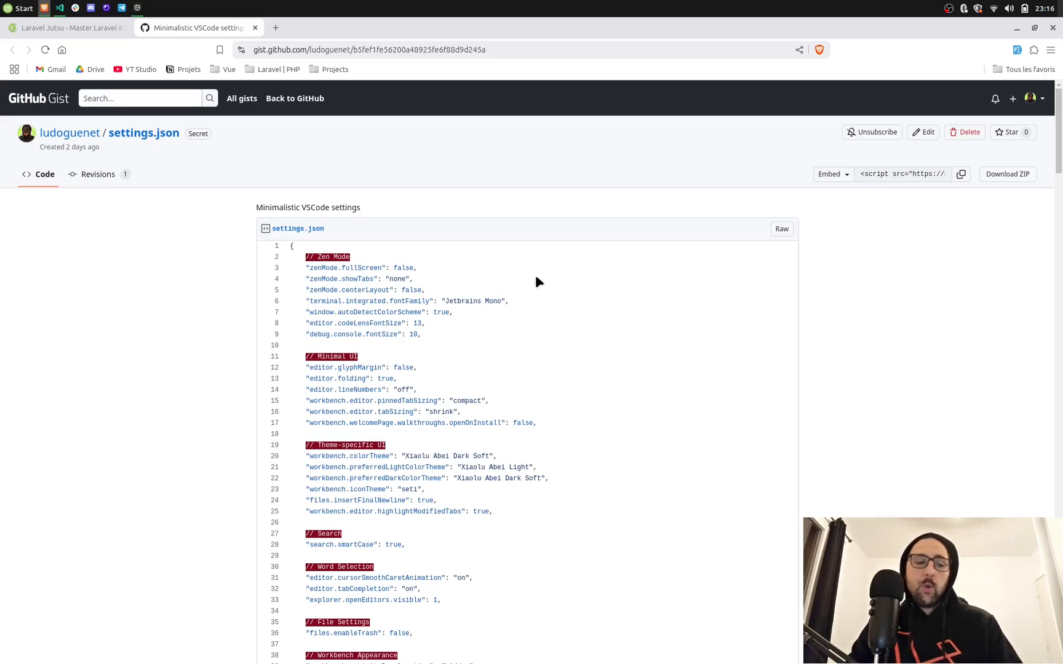
click(60, 8)
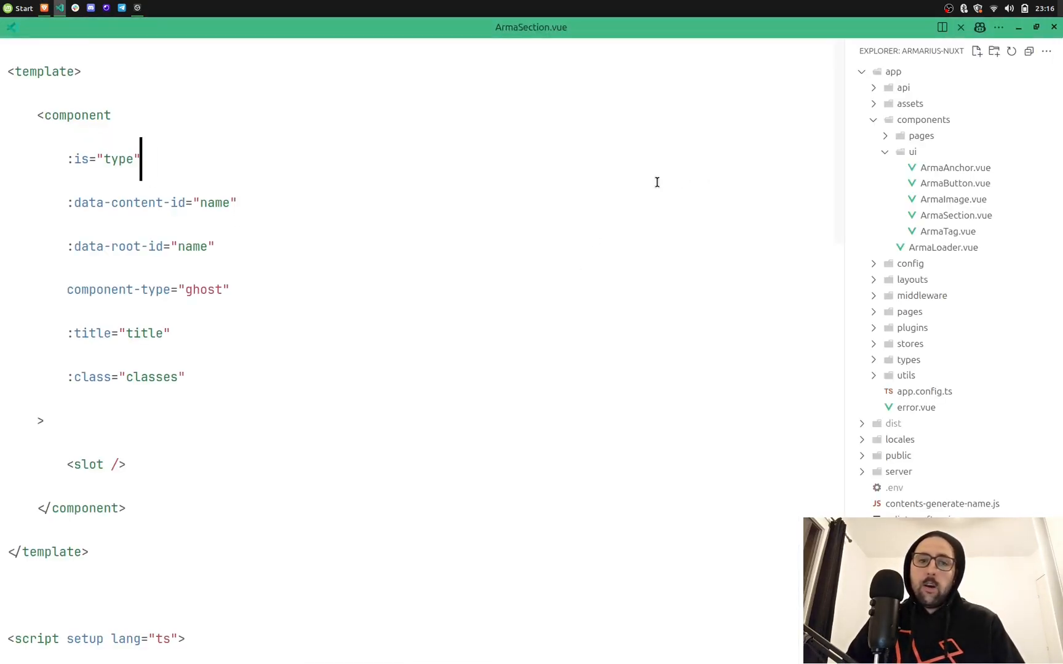